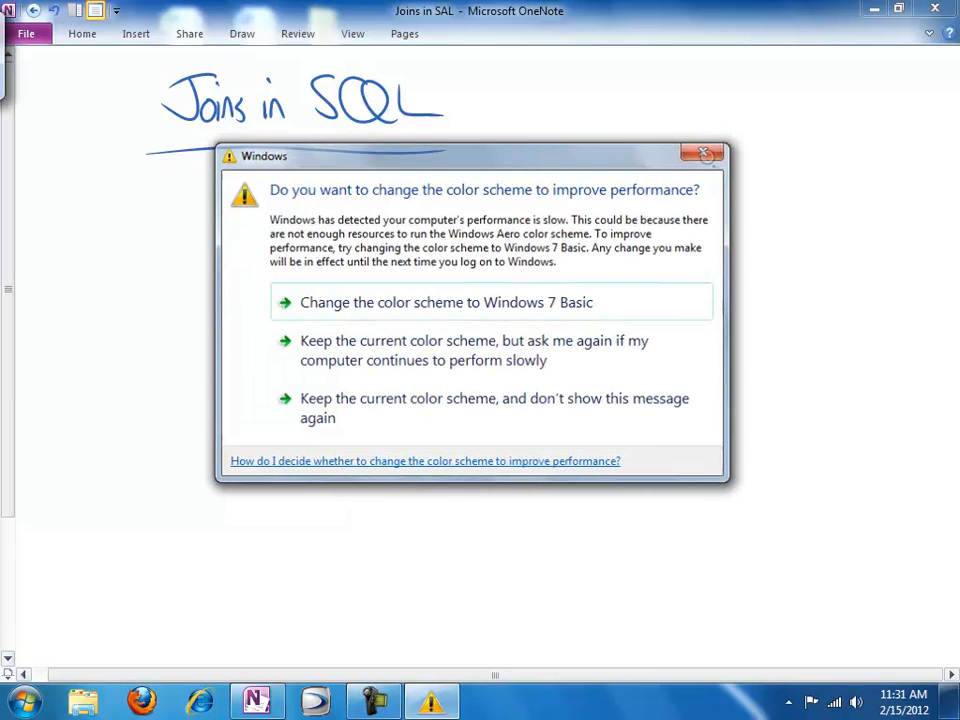
Dismiss the Windows color-scheme performance prompt covering the Joins in SQL page.
click(704, 152)
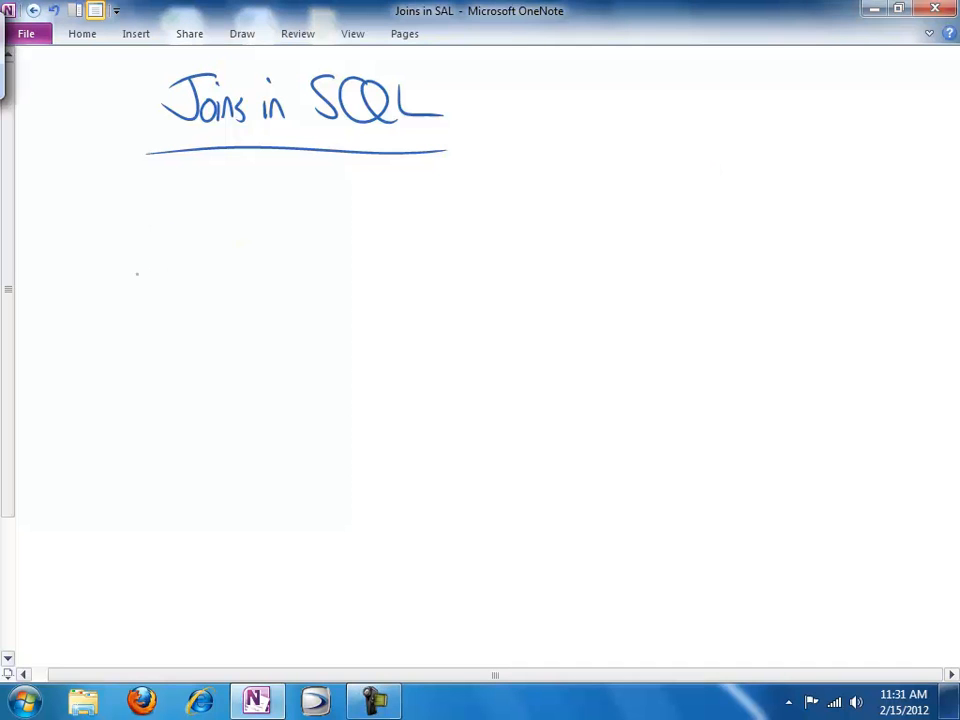
Sketch the Employee–wf–Dept diagram with N and 1 cardinalities.
drag(116, 230, 290, 340)
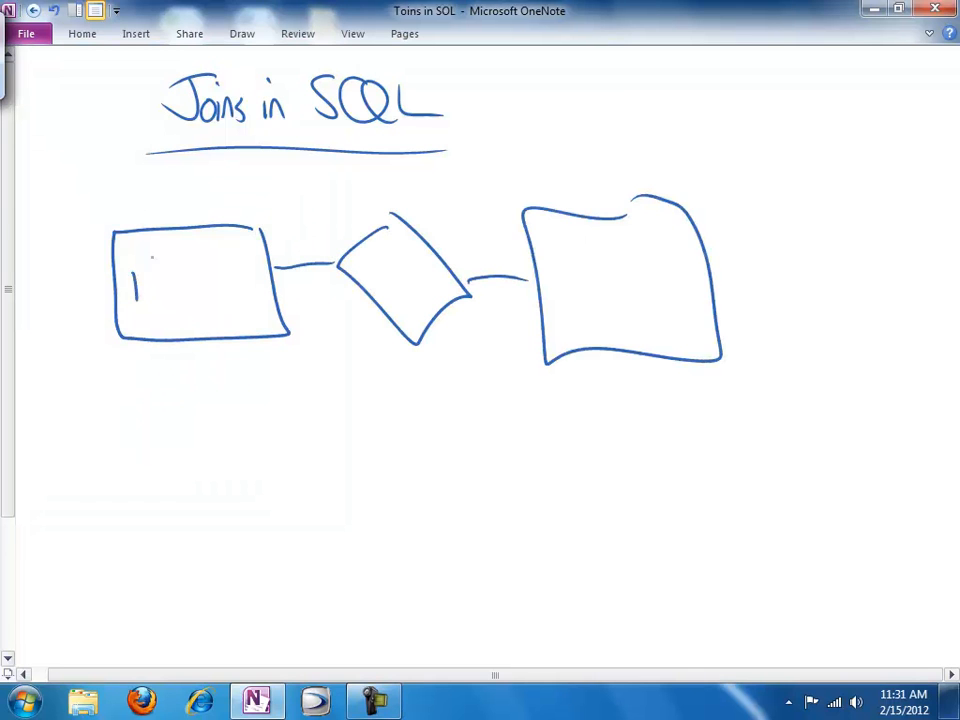
text(Employee)
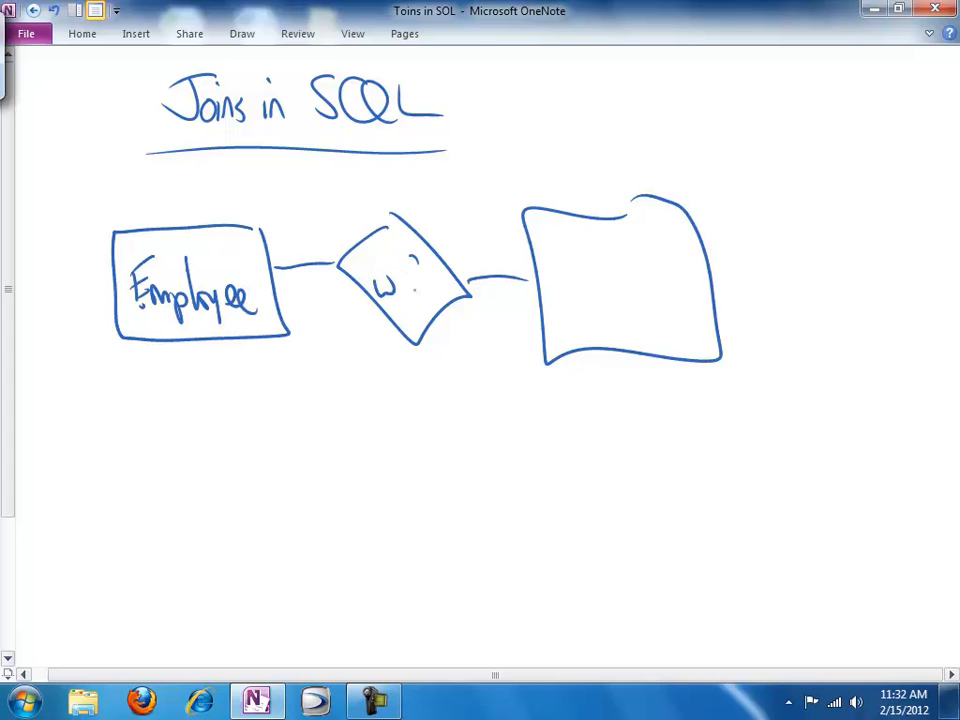
drag(570, 290, 640, 300)
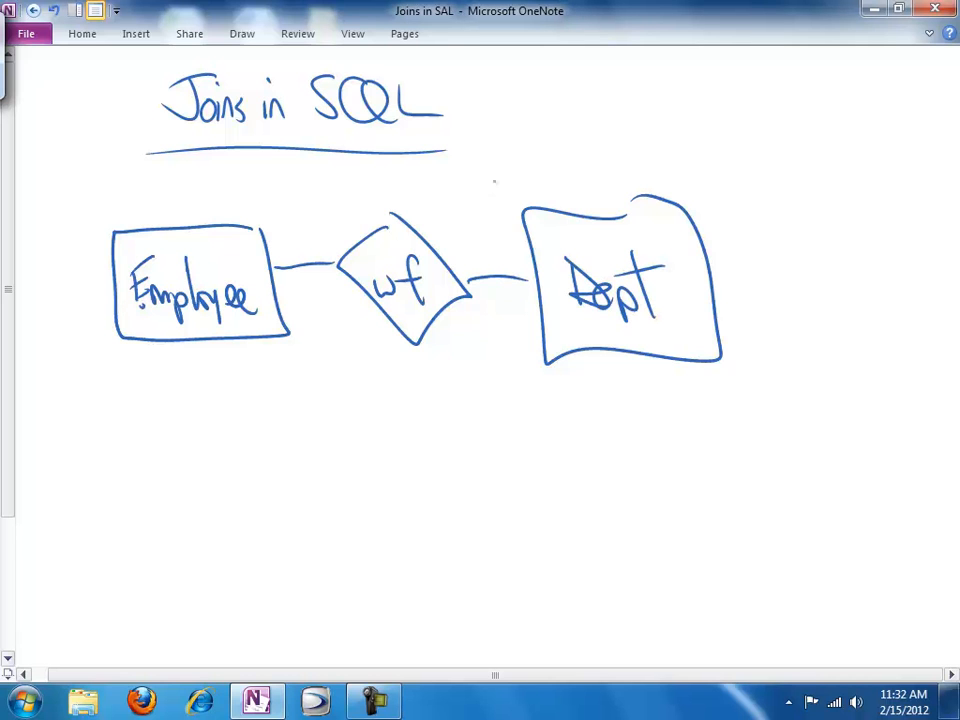
drag(496, 184, 492, 244)
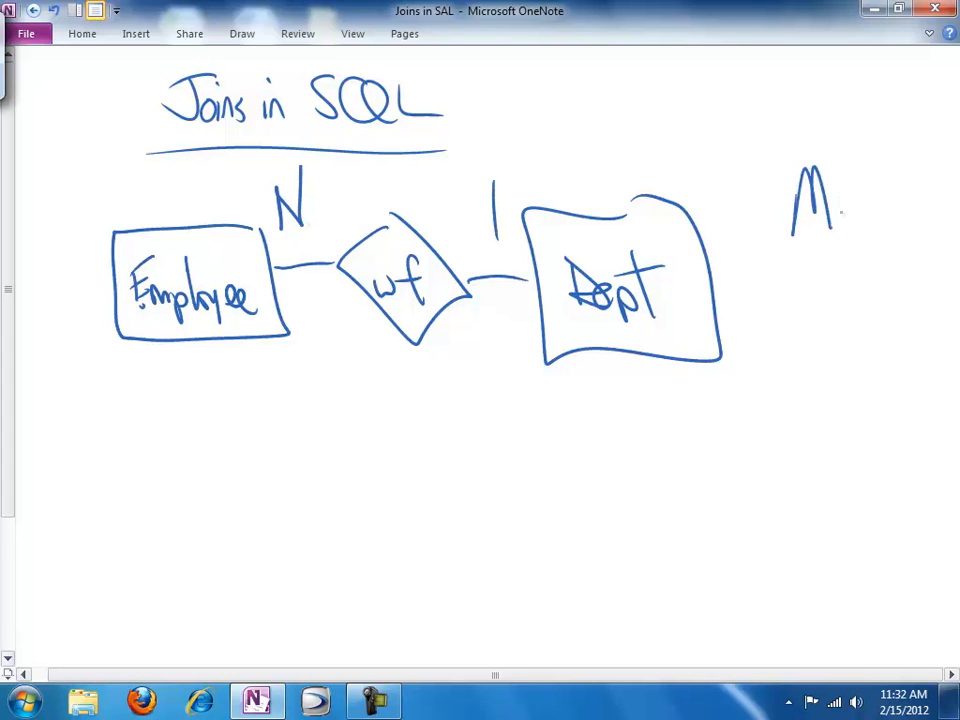
Note 'Mapped Translation' beside the diagram and circle Employee with wf.
drag(810, 200, 900, 240)
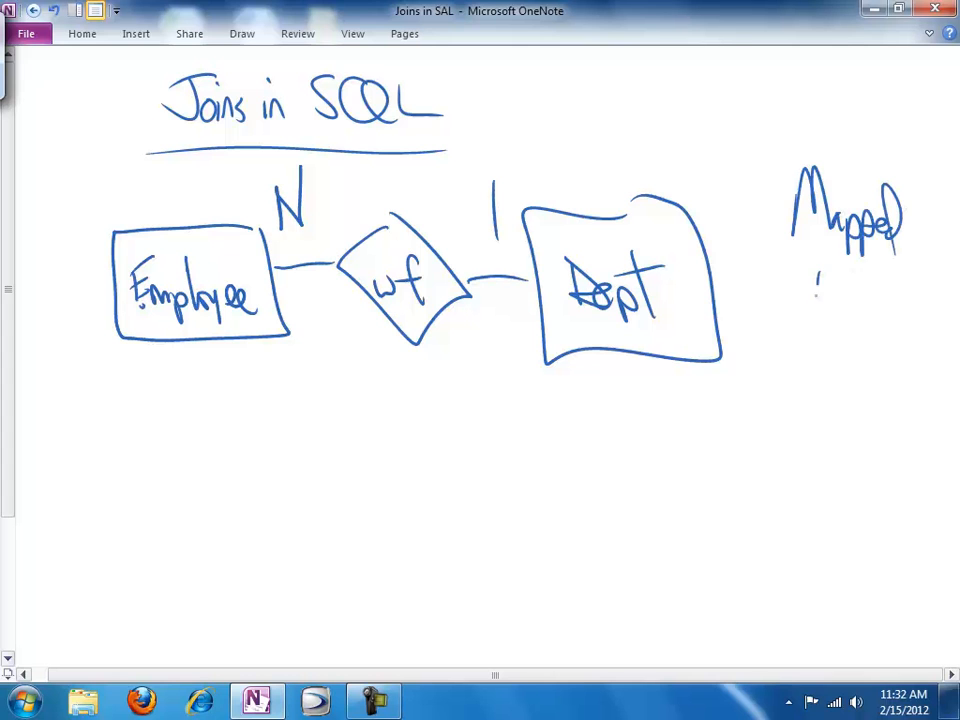
drag(796, 304, 910, 304)
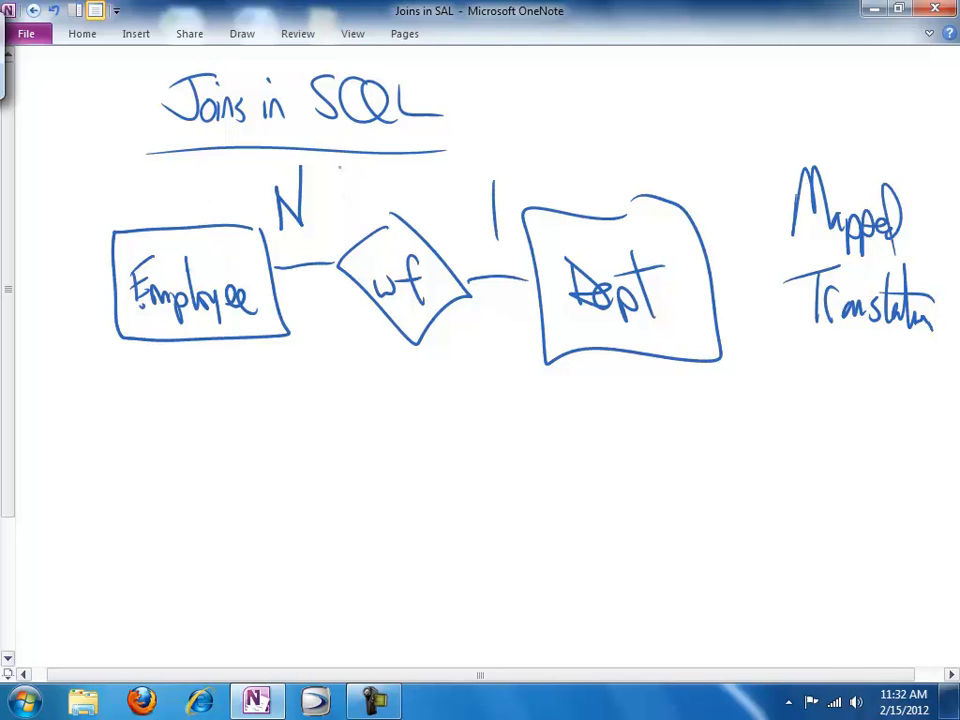
drag(336, 170, 490, 344)
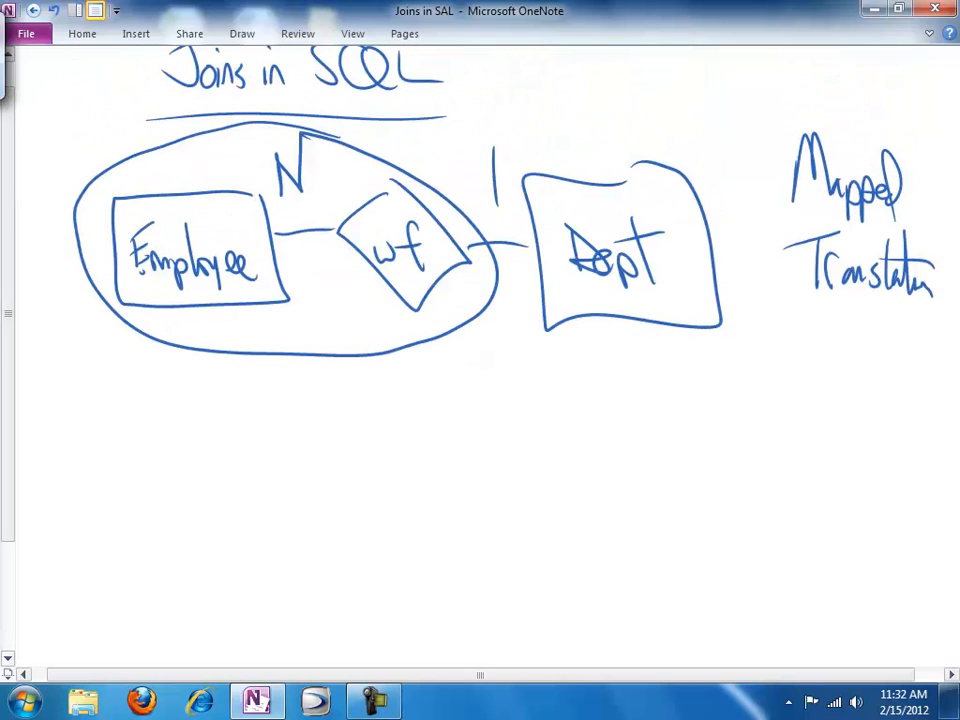
Handwrite Dept (D#, Dname, loc.) below the diagram with D# underlined as key.
drag(120, 380, 176, 440)
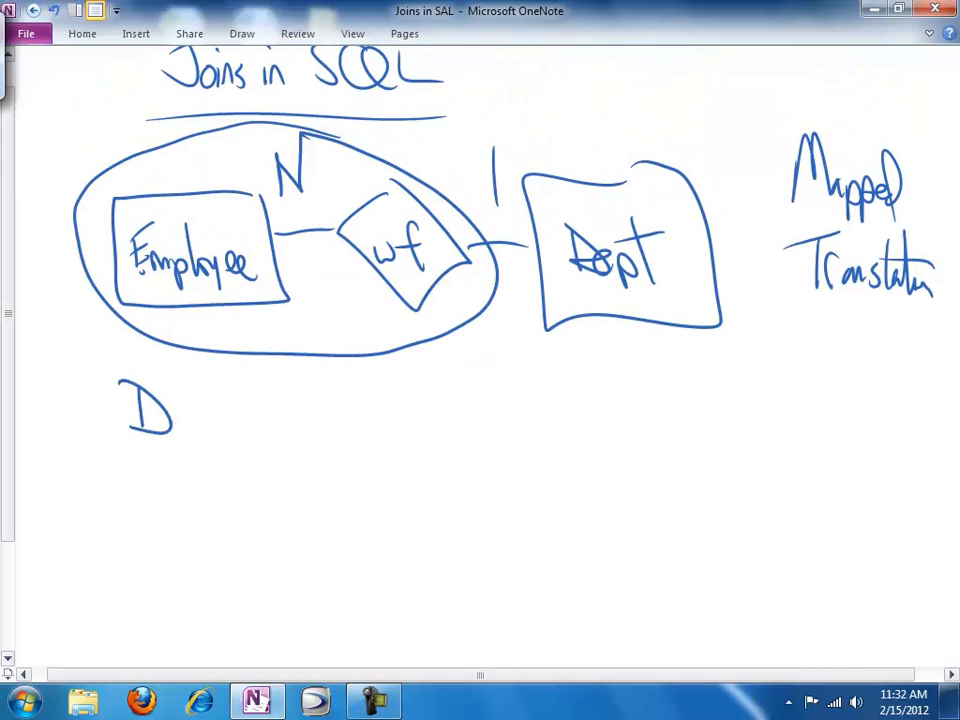
drag(160, 420, 270, 420)
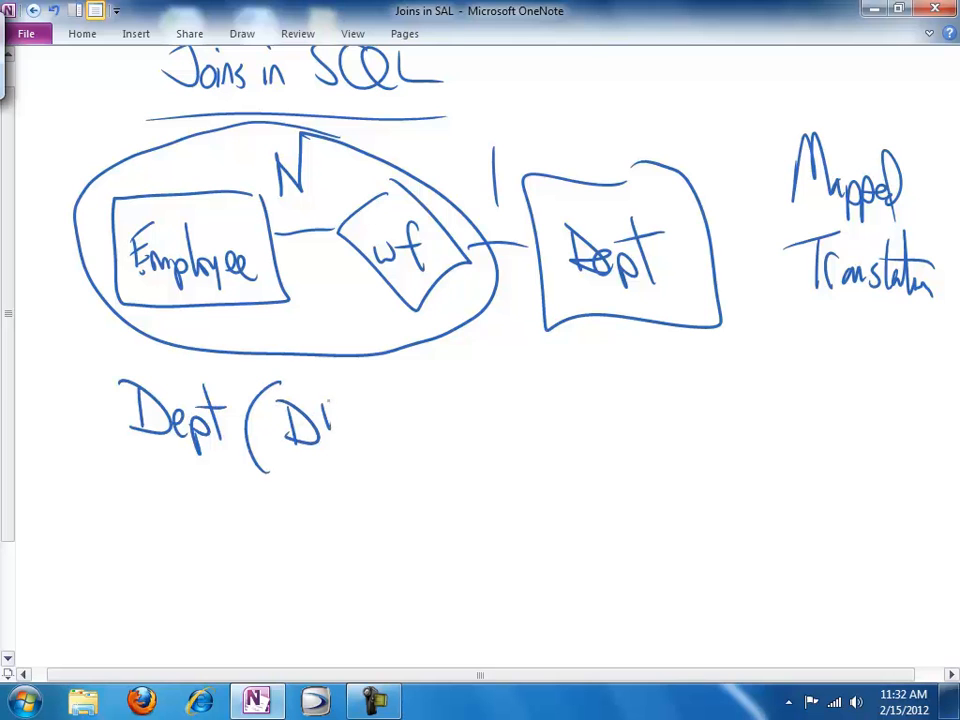
drag(320, 410, 364, 460)
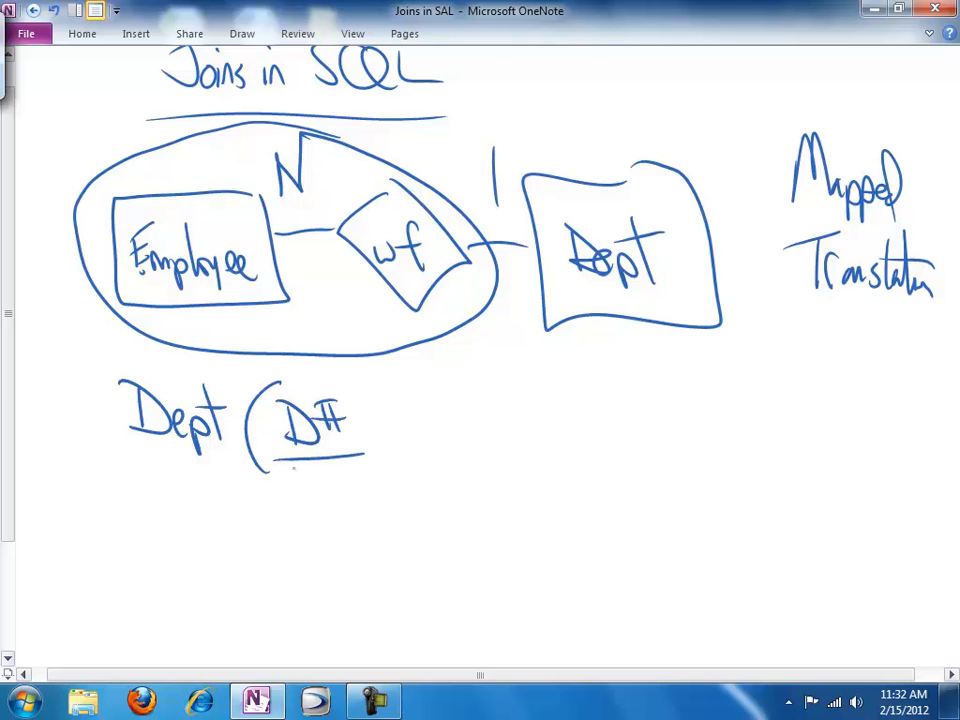
drag(376, 460, 430, 410)
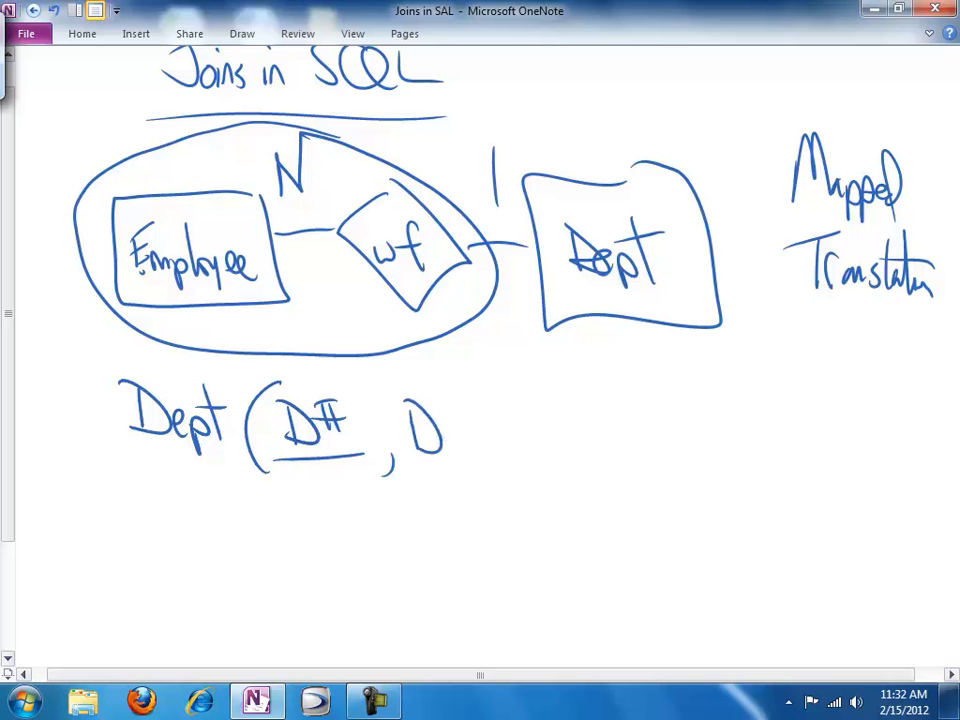
drag(424, 430, 524, 444)
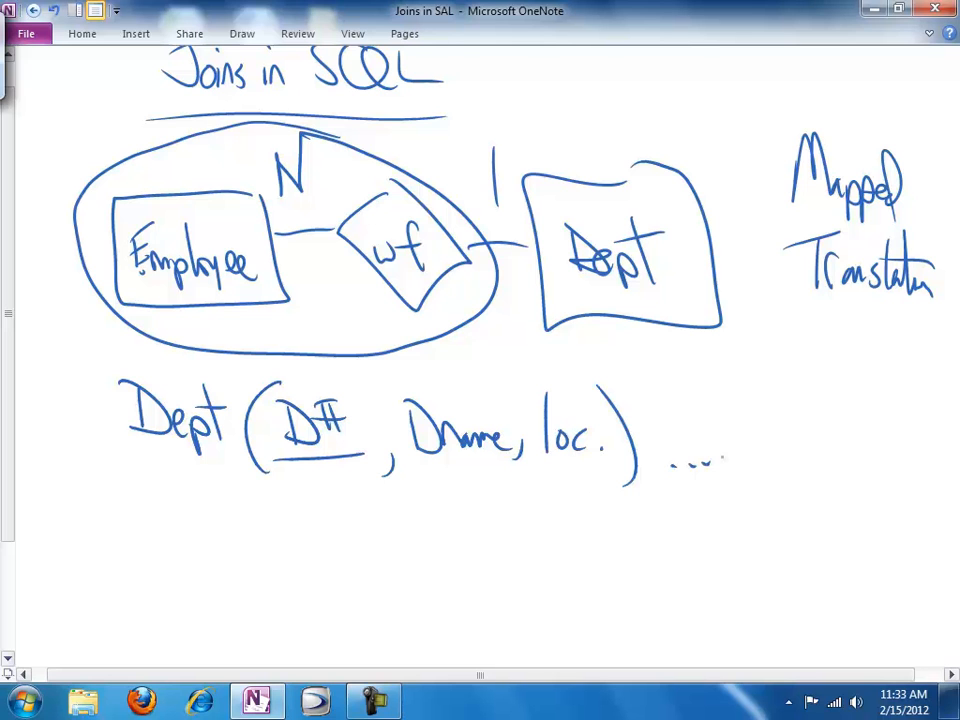
scroll(down, 3)
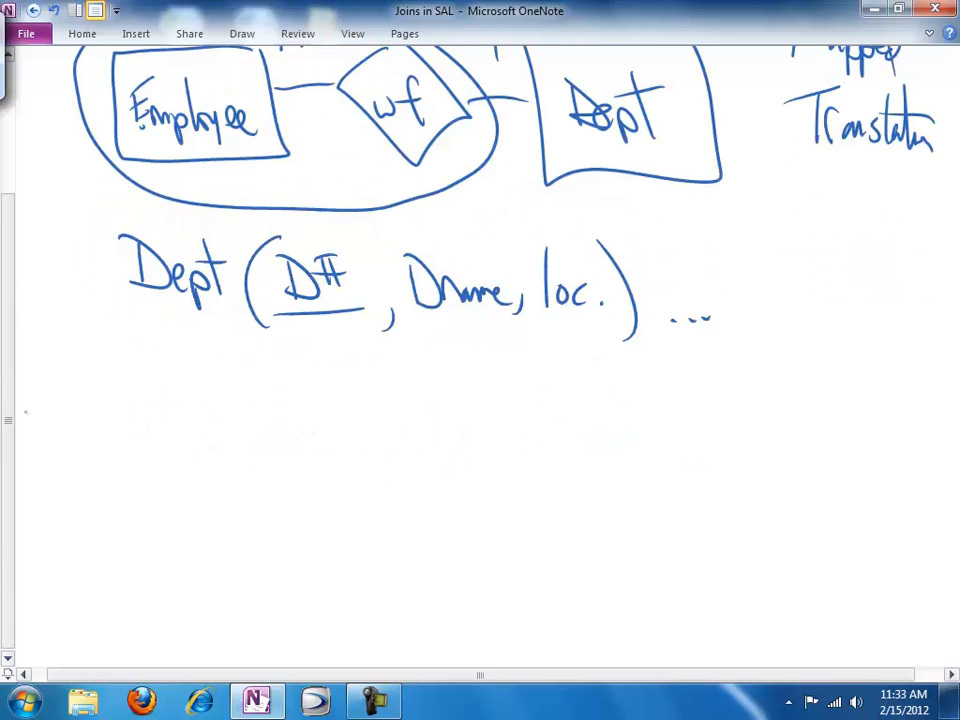
Handwrite Emp.(SSN, name, salary with SSN underlined and an arrow up to wf.
drag(126, 360, 160, 400)
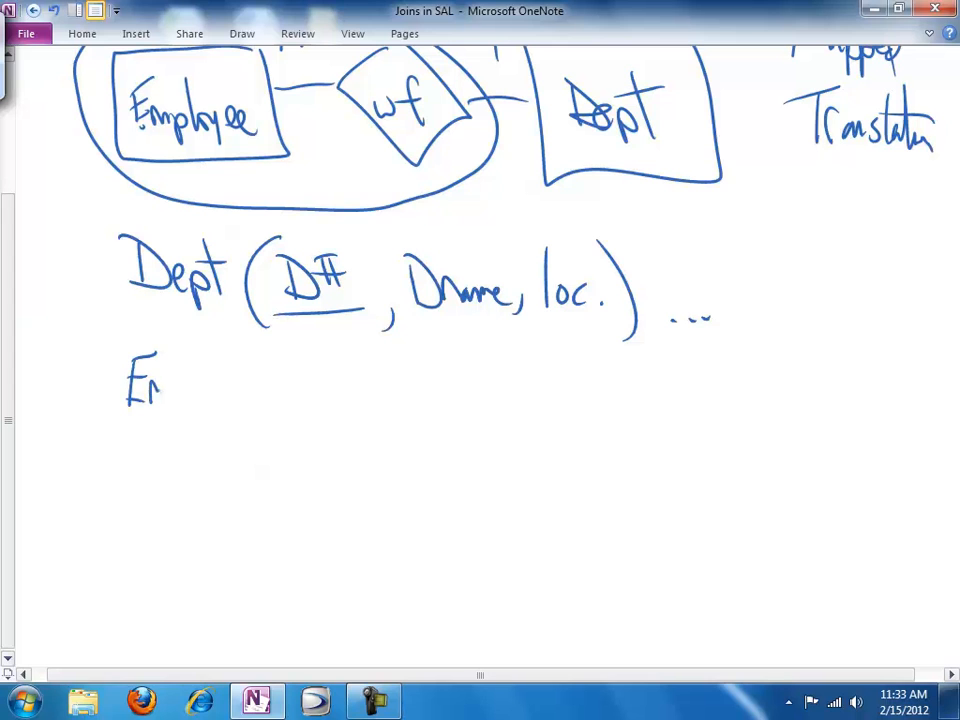
drag(160, 390, 236, 420)
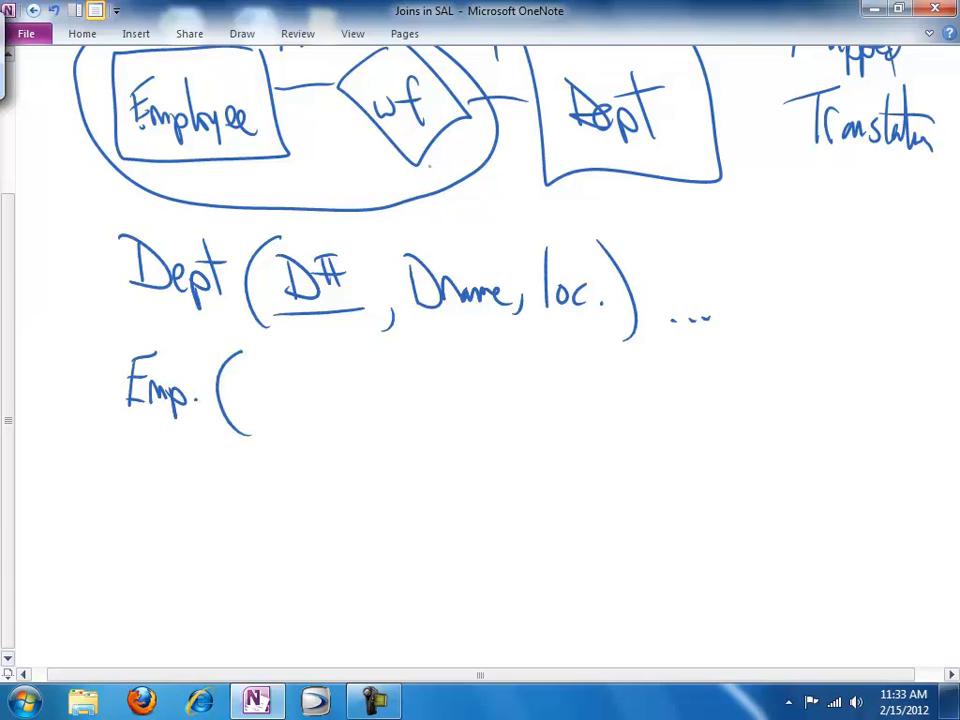
drag(480, 210, 444, 160)
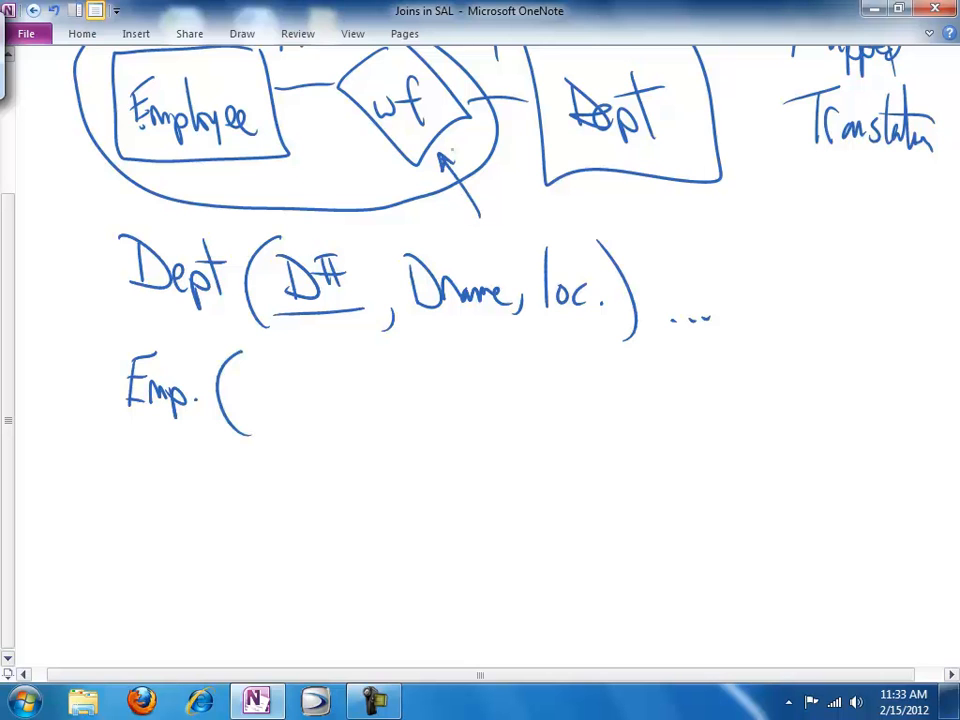
drag(264, 370, 276, 410)
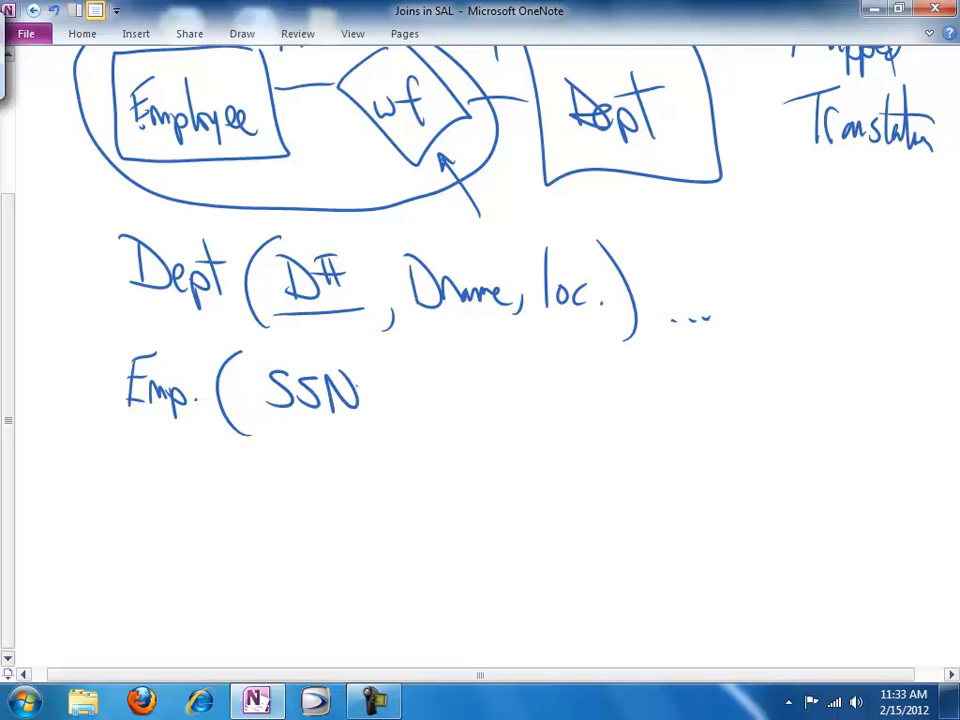
drag(264, 420, 380, 418)
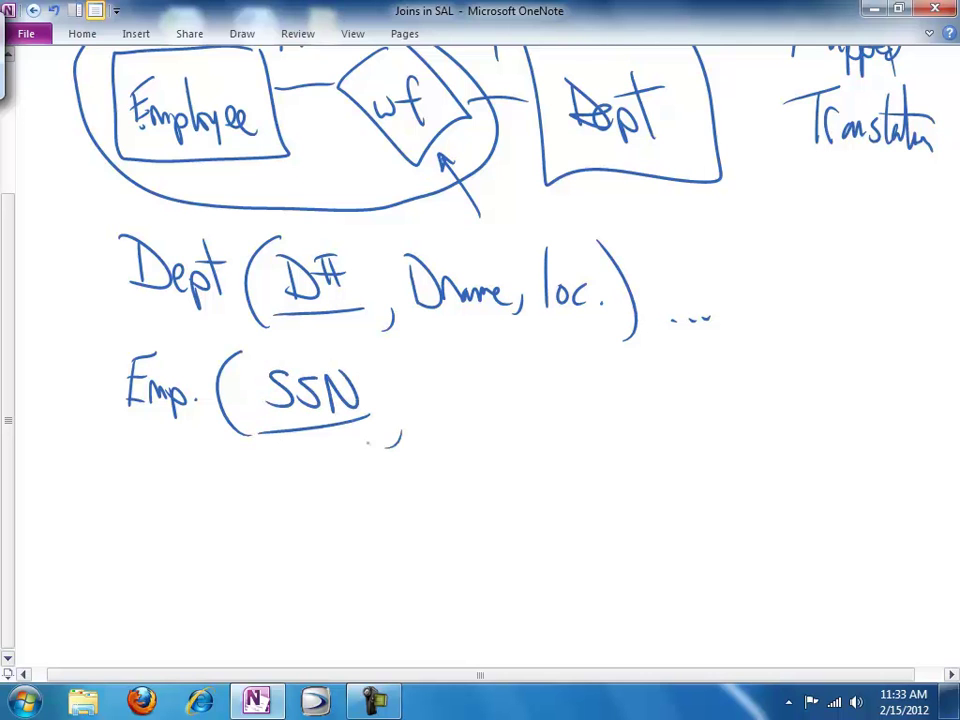
drag(420, 410, 500, 400)
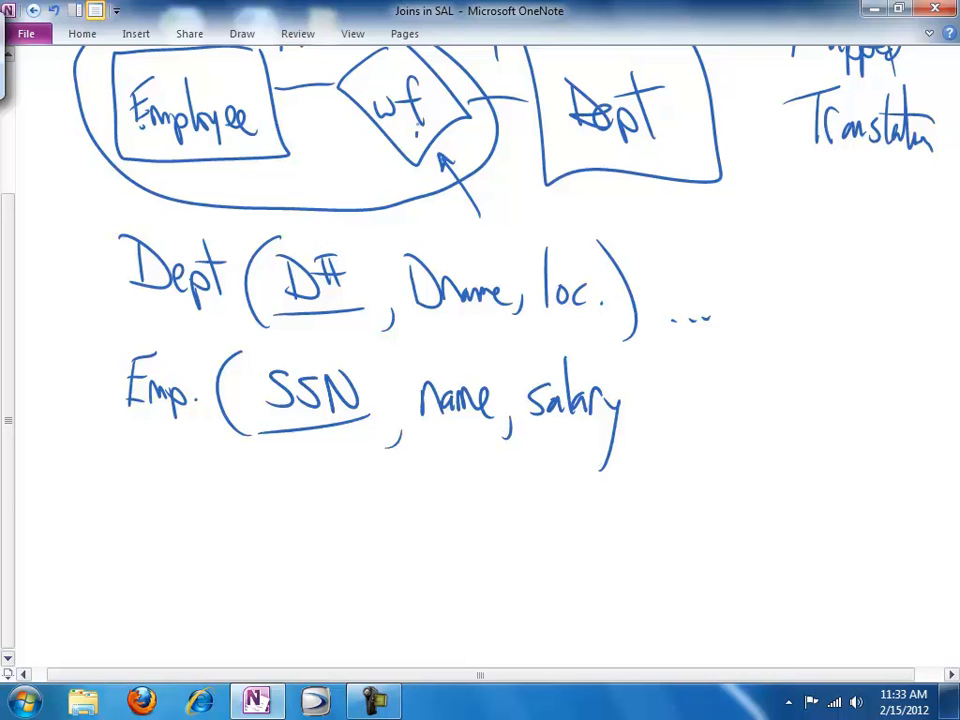
Add D#* arrowed to Dept's D#, close Emp, and bracket both schemas together.
drag(376, 136, 420, 130)
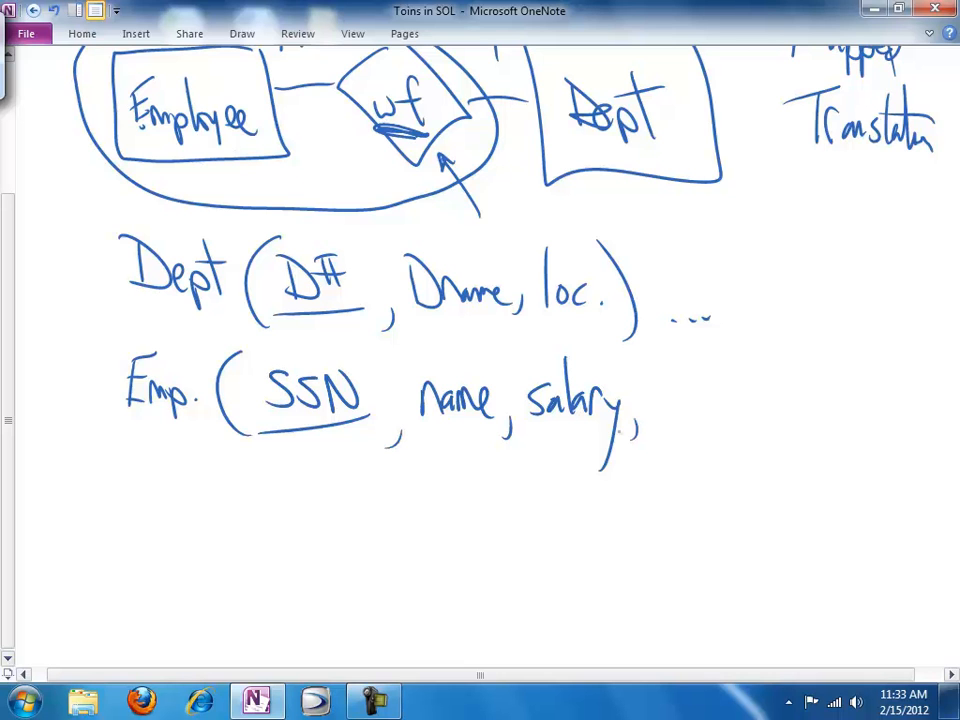
drag(664, 380, 690, 410)
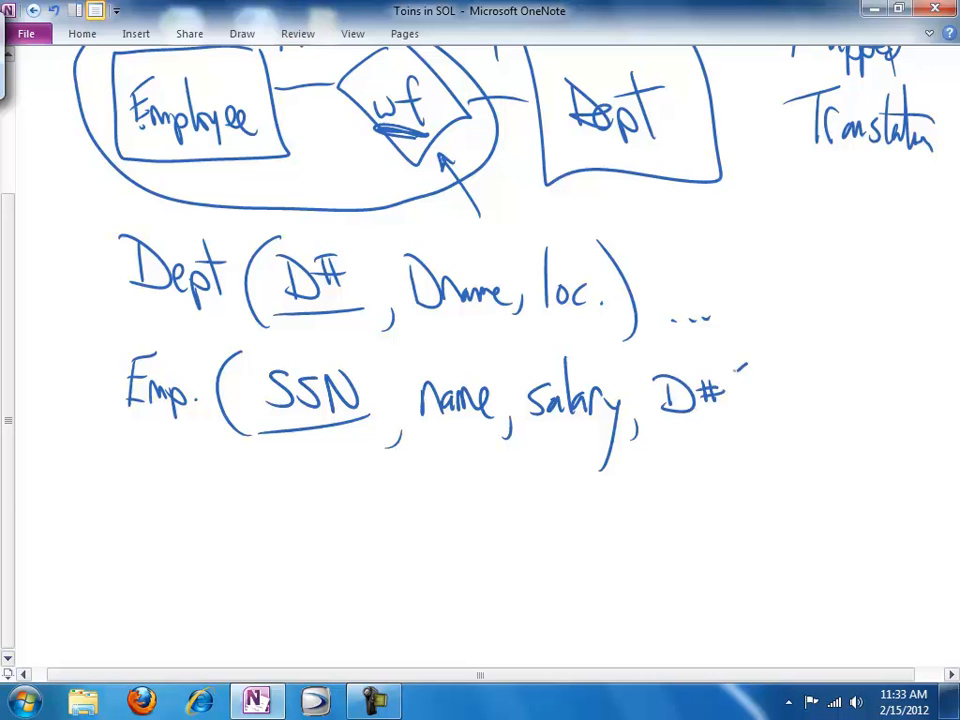
drag(740, 360, 744, 384)
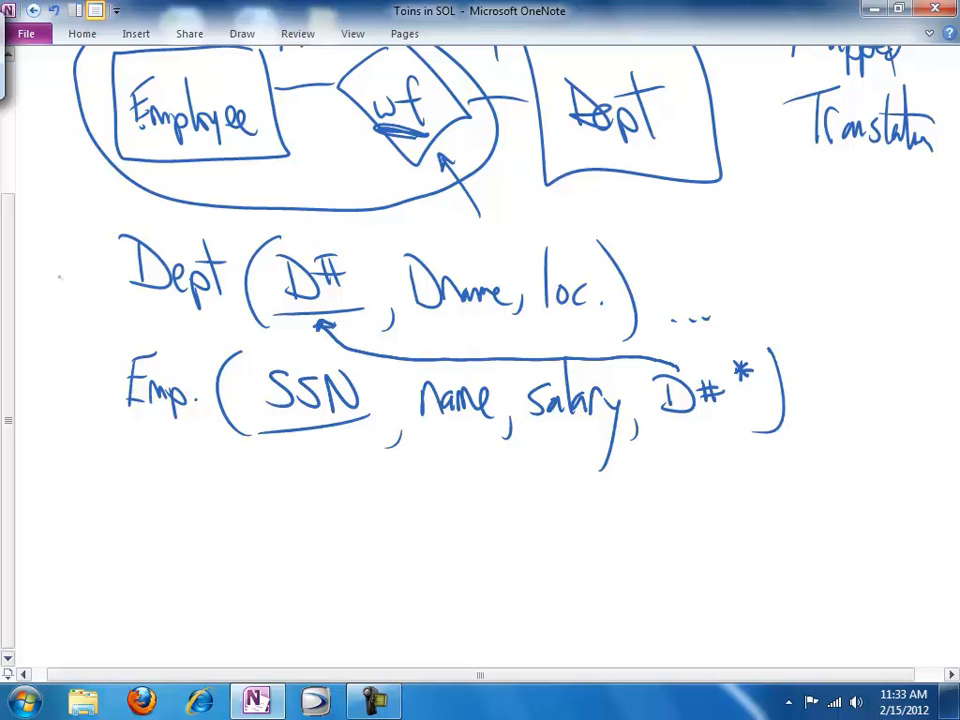
drag(110, 196, 76, 330)
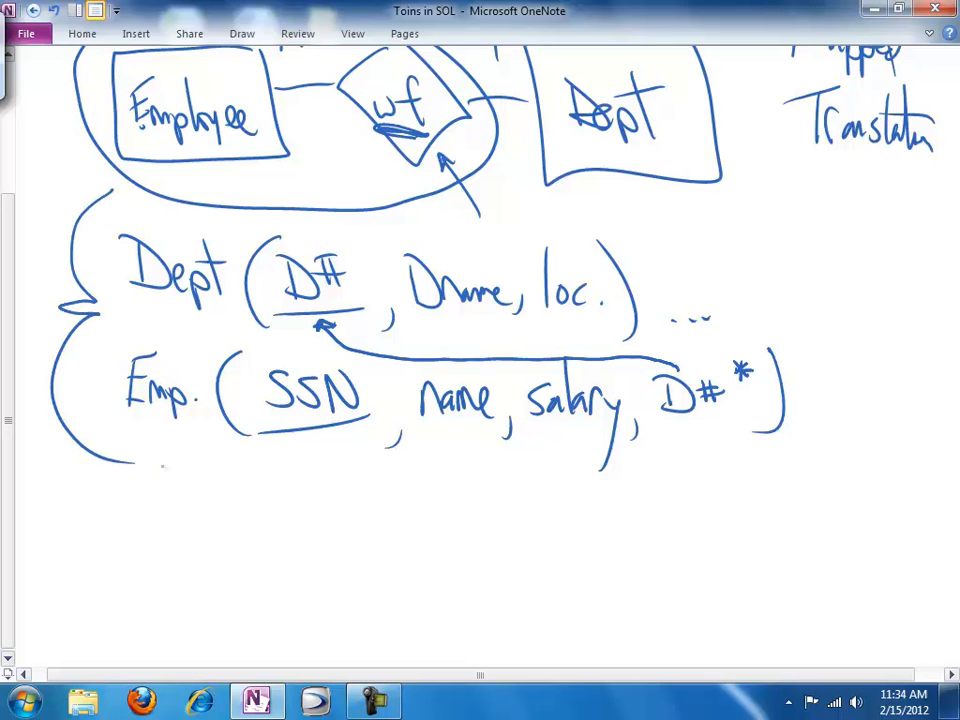
click(372, 700)
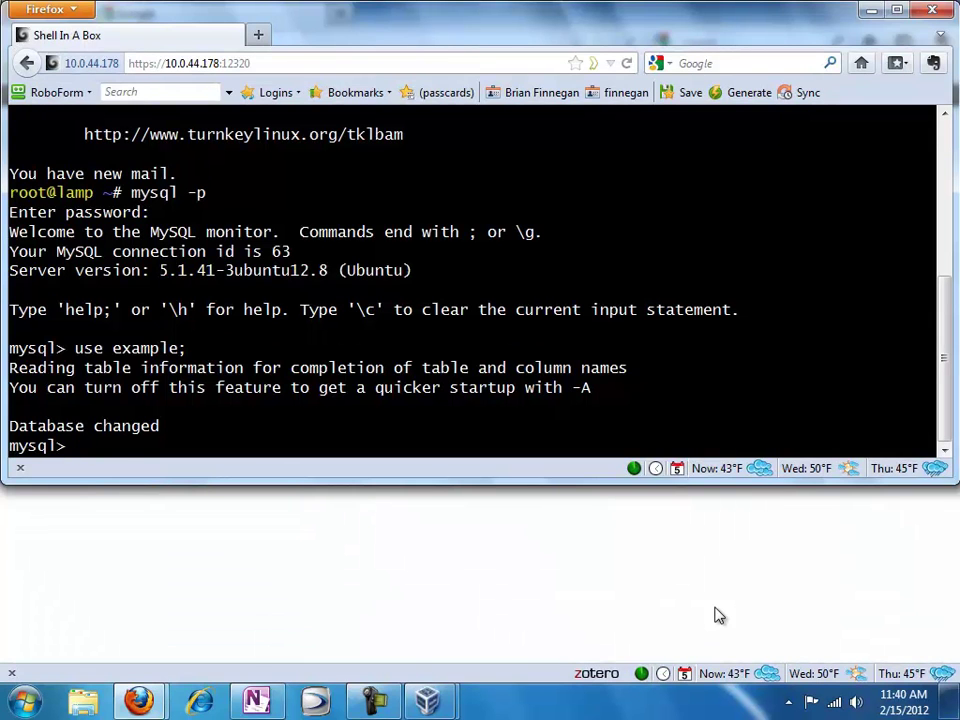
Describe the employee table: ssn, emp_name, salary, dept_num.
text(describe)
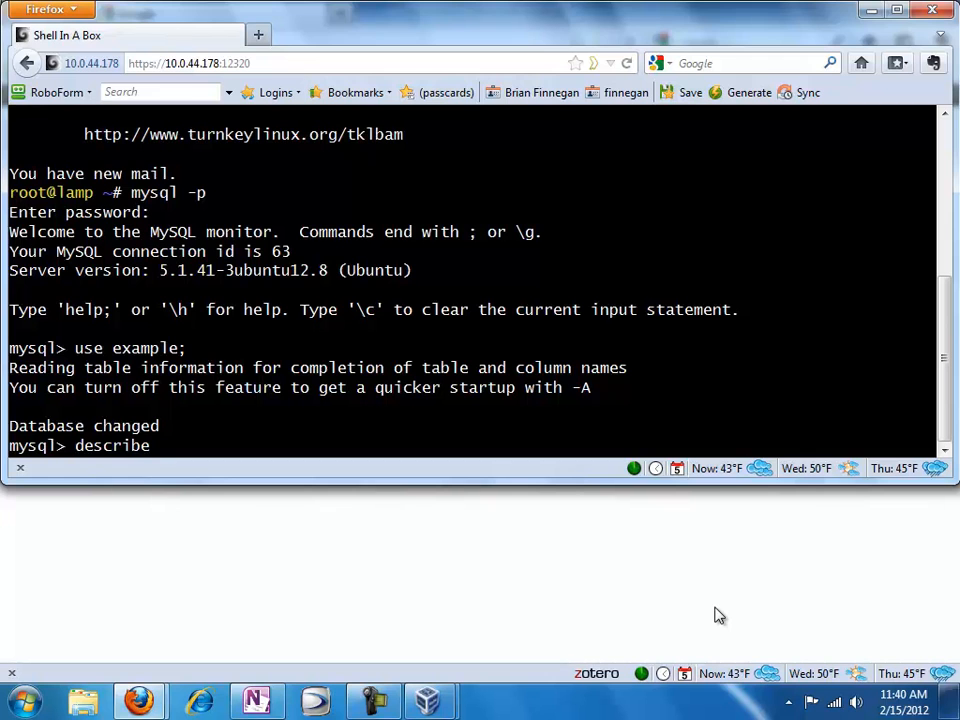
text(empl)
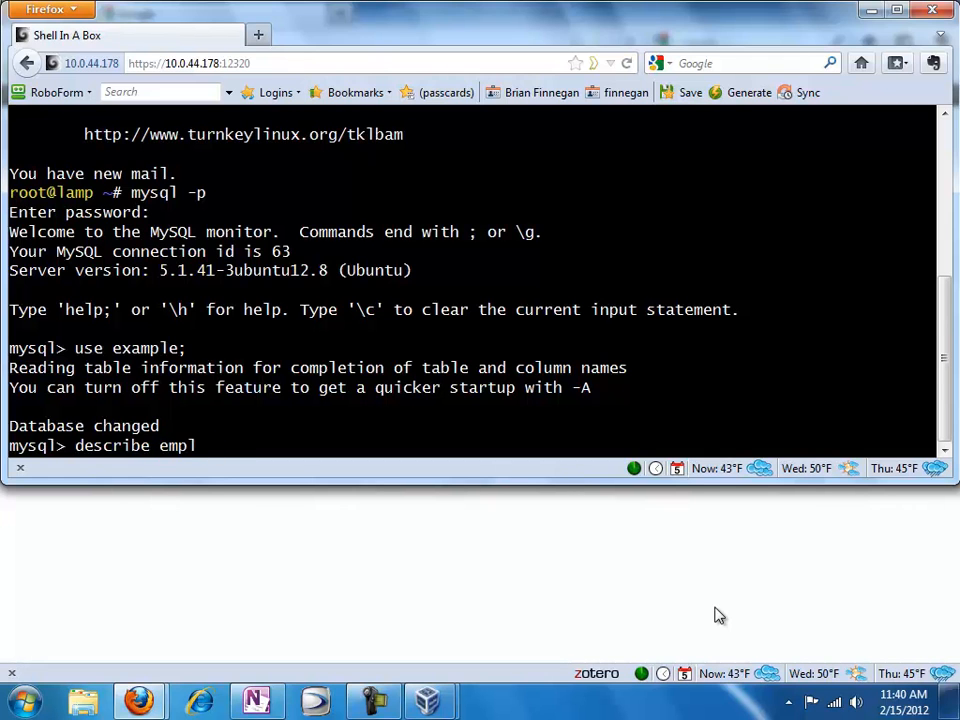
key(Return)
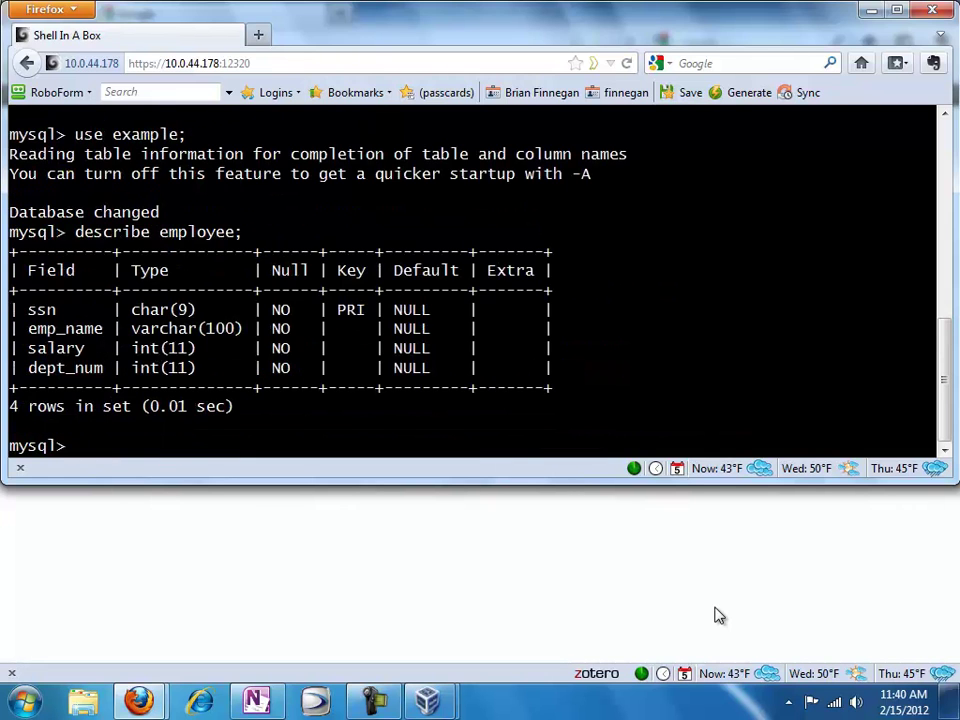
mouse_move(720, 528)
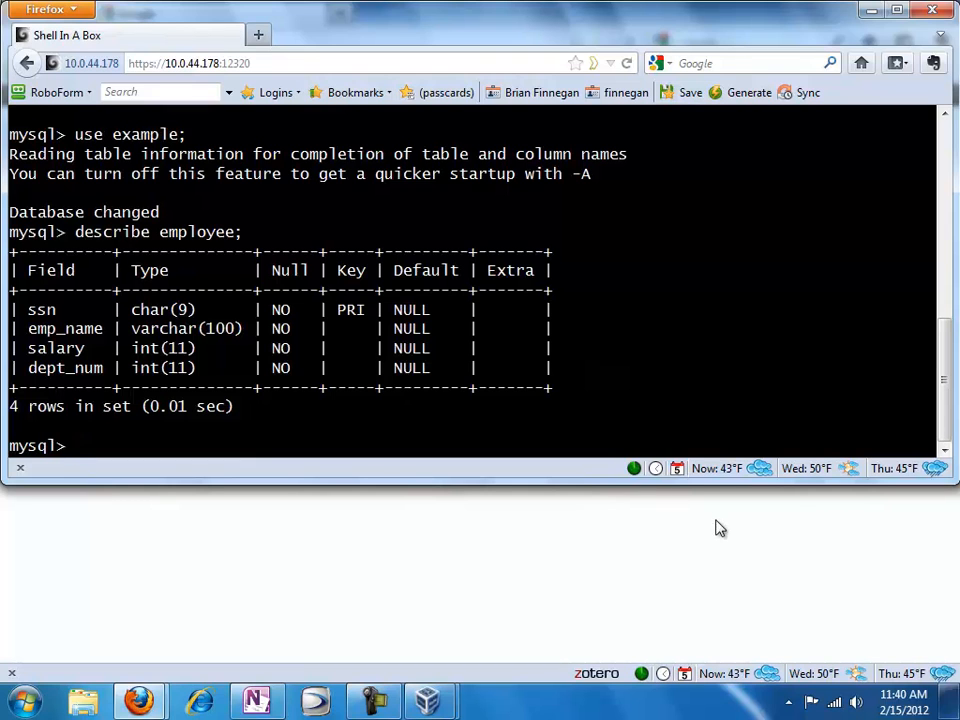
mouse_move(142, 342)
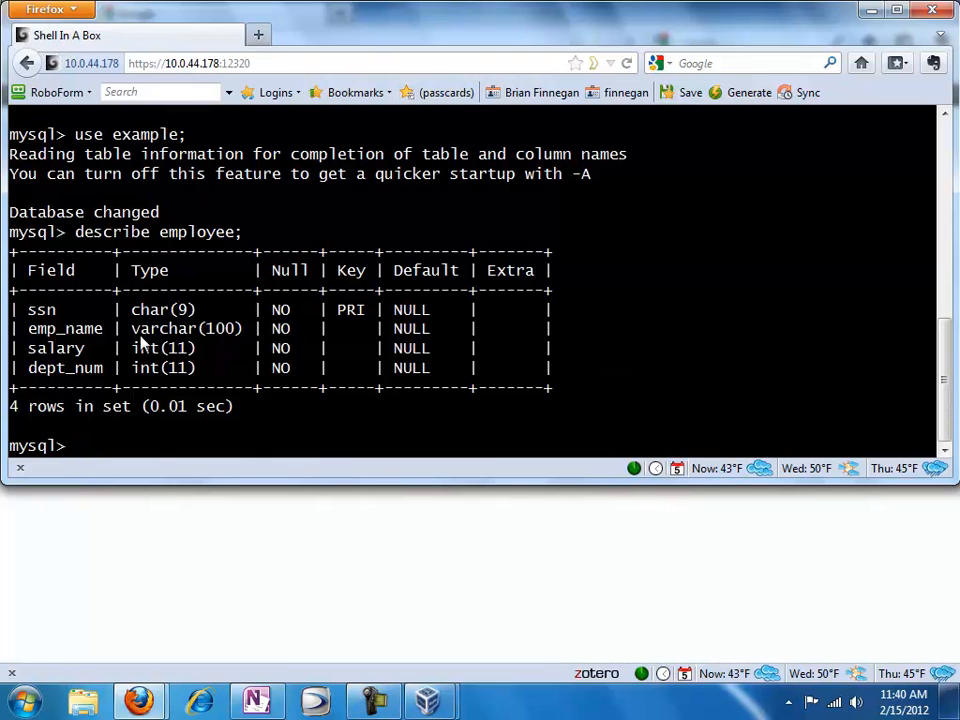
mouse_move(110, 358)
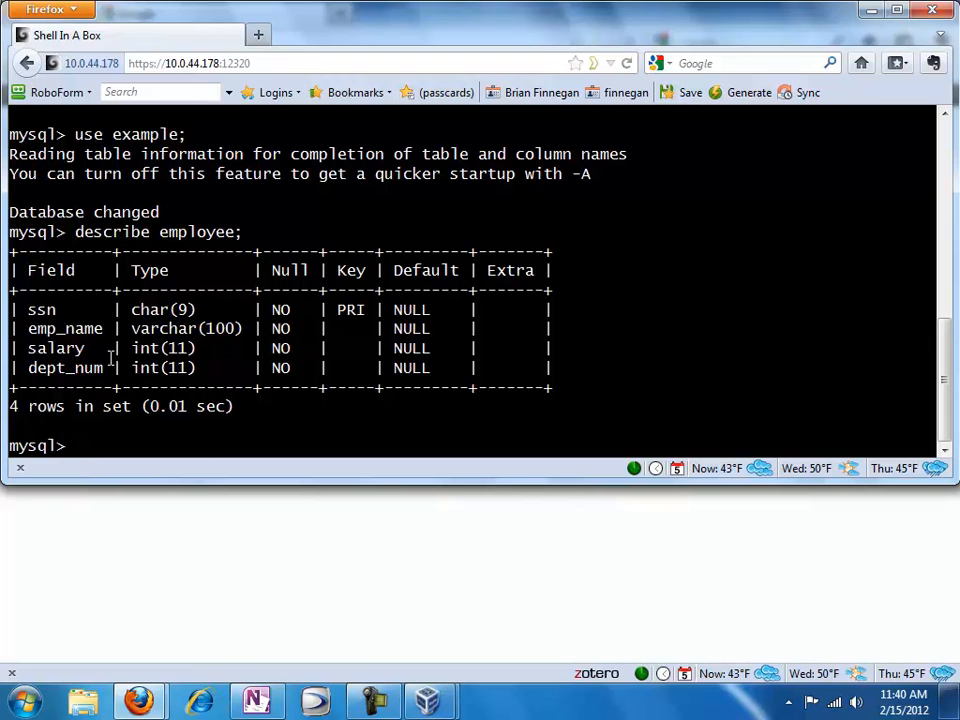
mouse_move(230, 480)
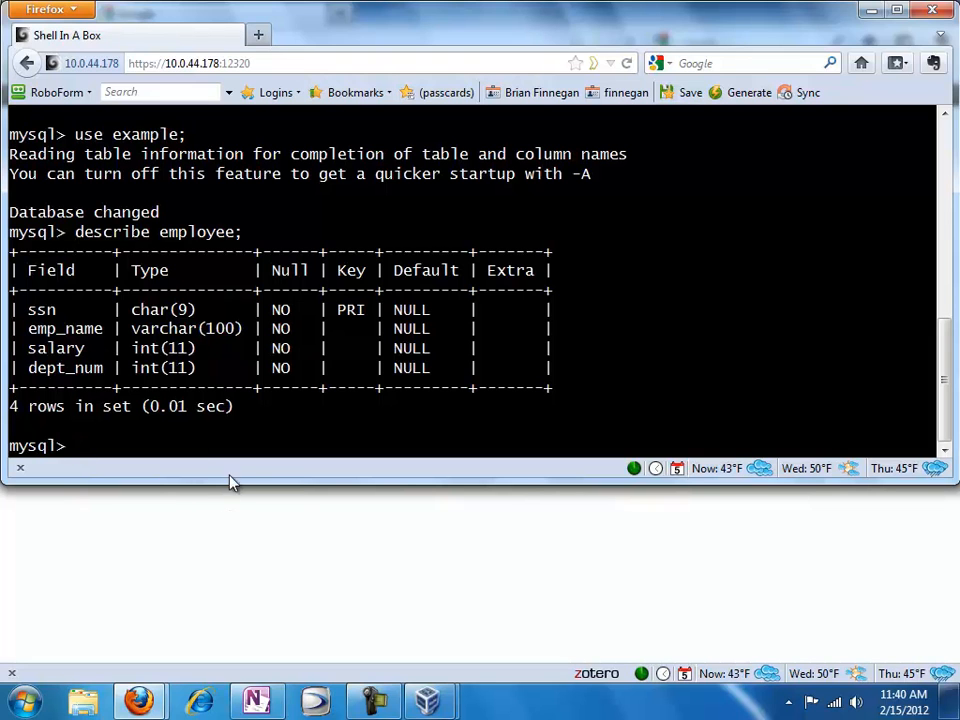
Describe the department table: dept_num, dept_name, location.
text(descri)
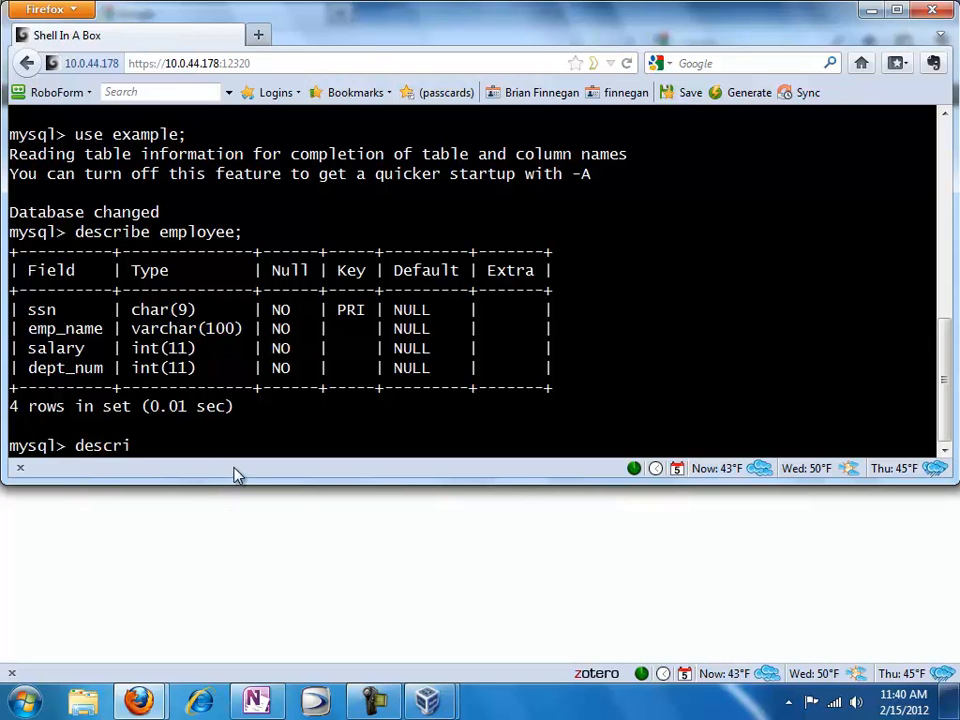
text(be depa)
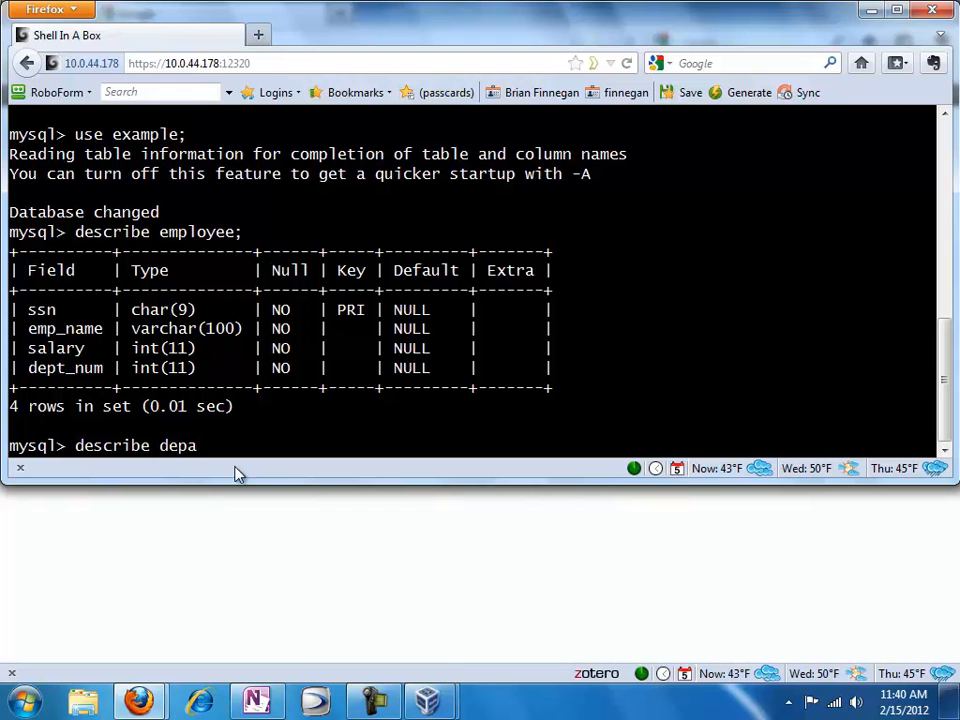
key(Return)
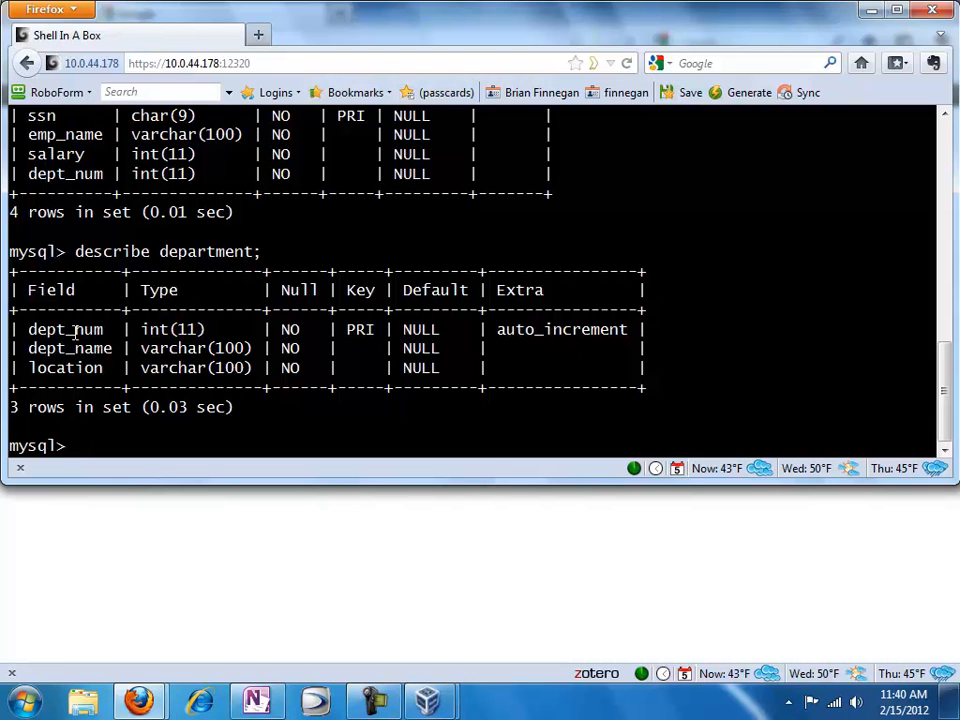
Run the mistyped query select 8 from employee;.
text(s)
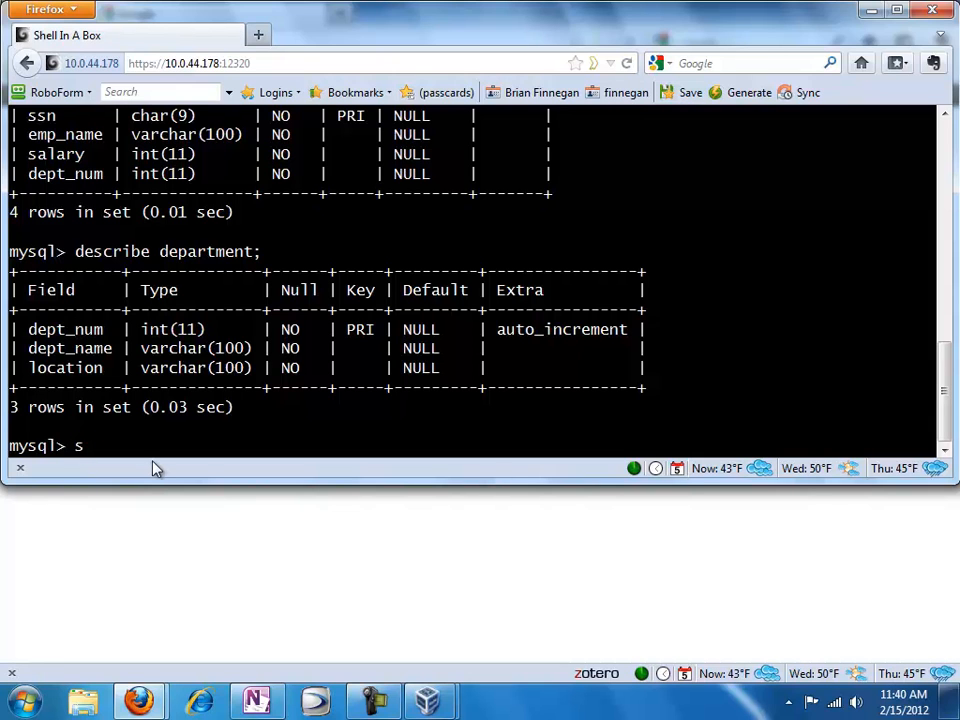
text(elect)
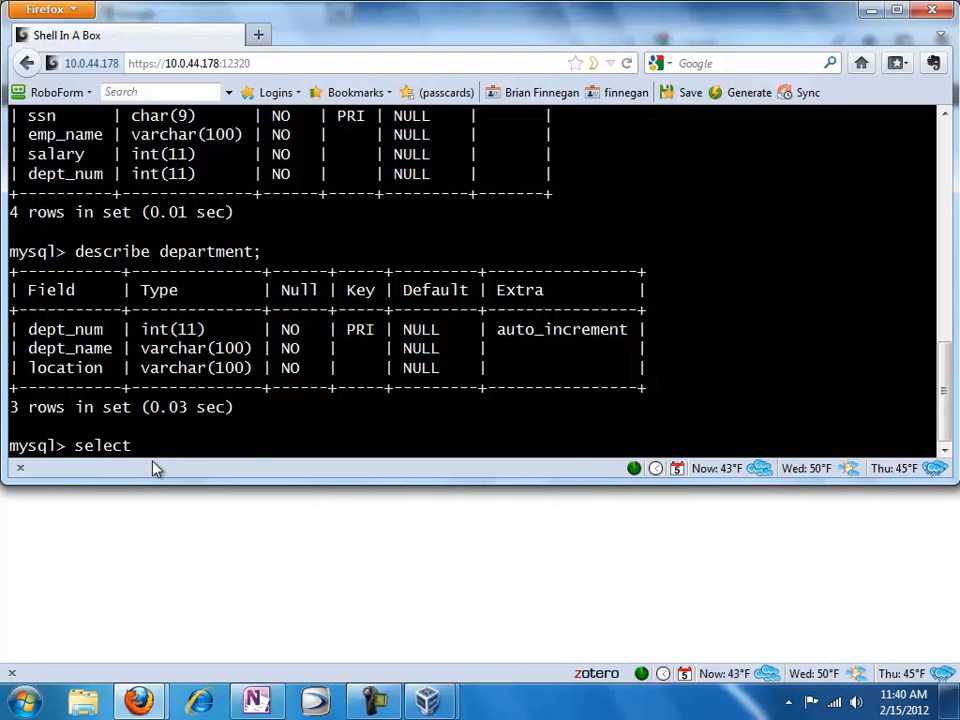
text(8 from employee)
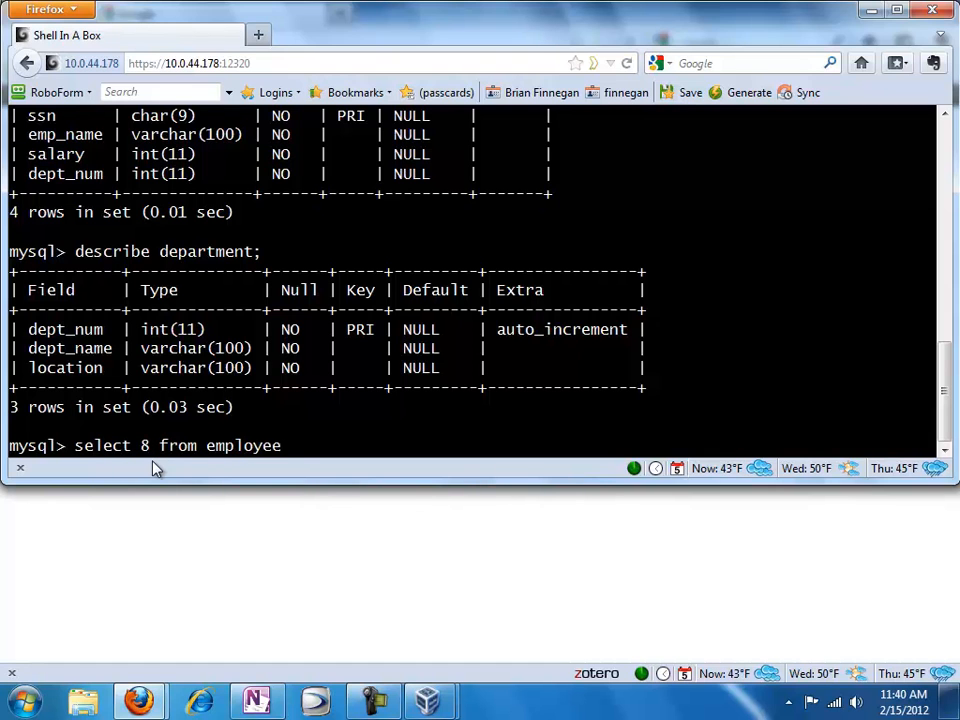
key(Return)
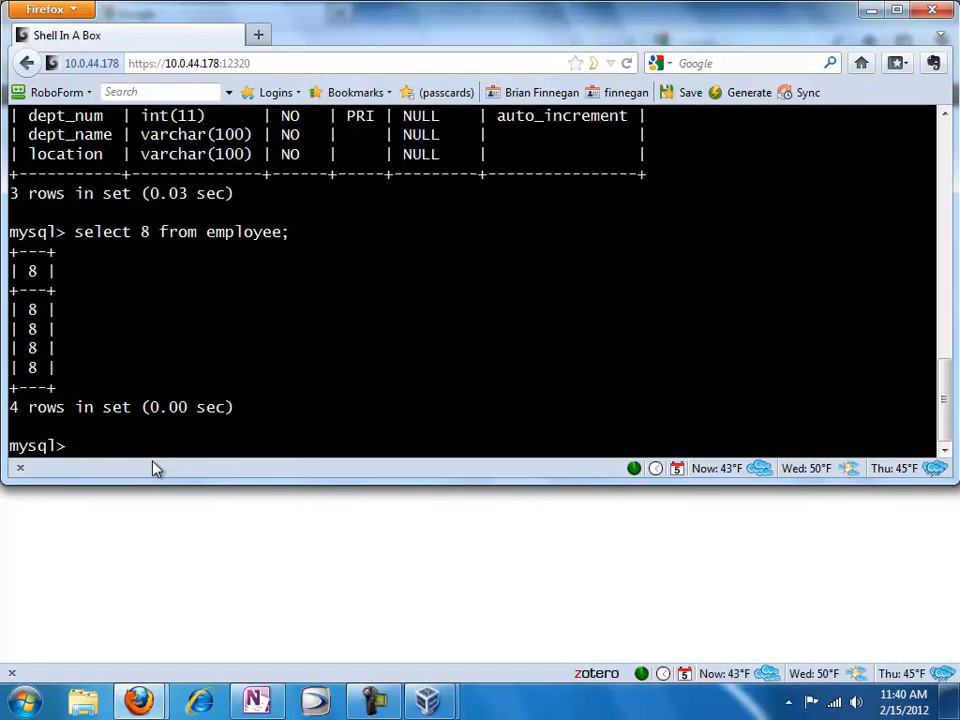
Correct it to select * from employee; listing Albert, Betty, Charles and Darlene.
text(select 8 from employee;)
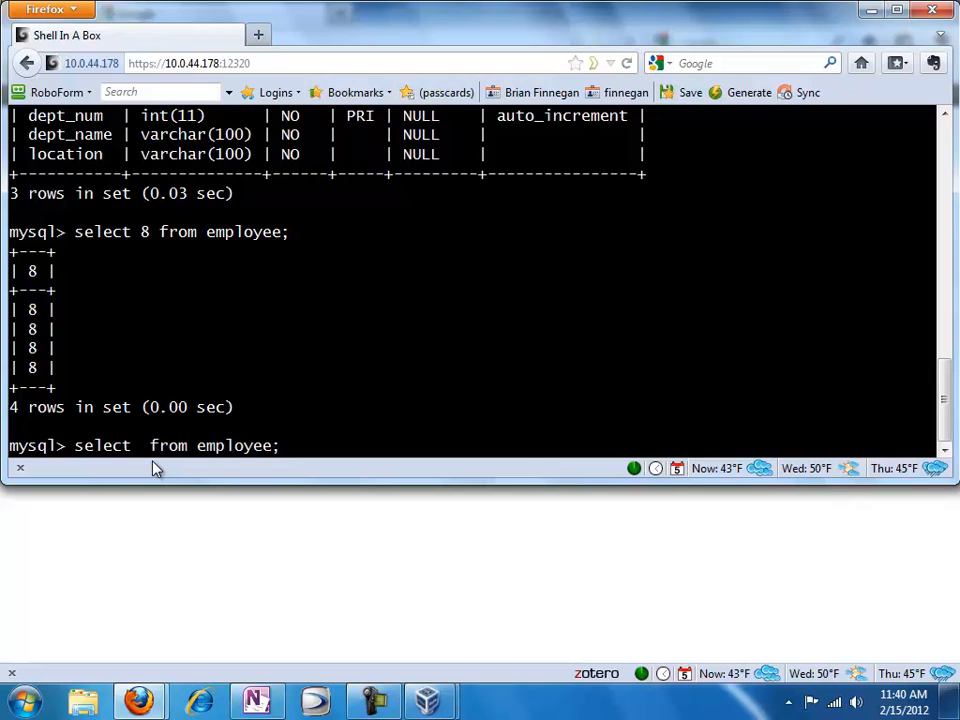
text(*)
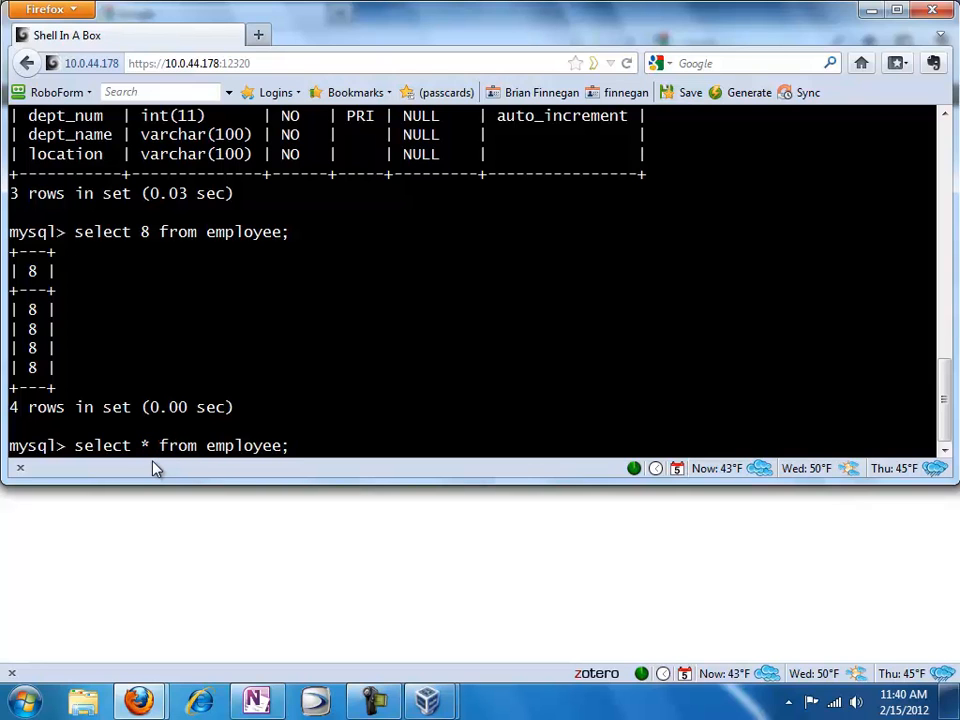
key(Return)
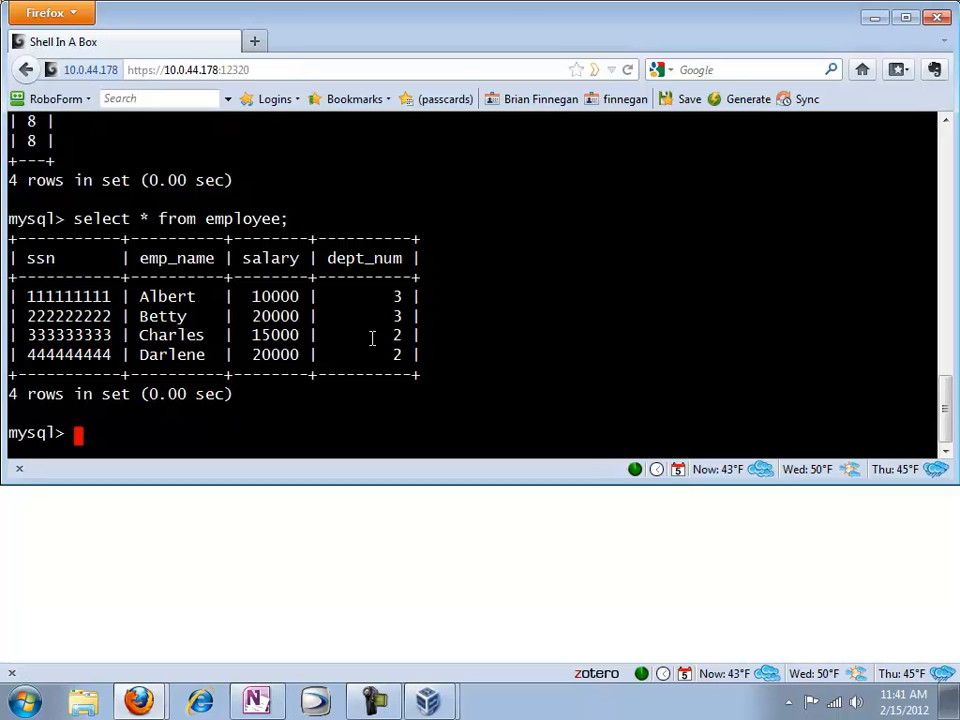
mouse_move(368, 402)
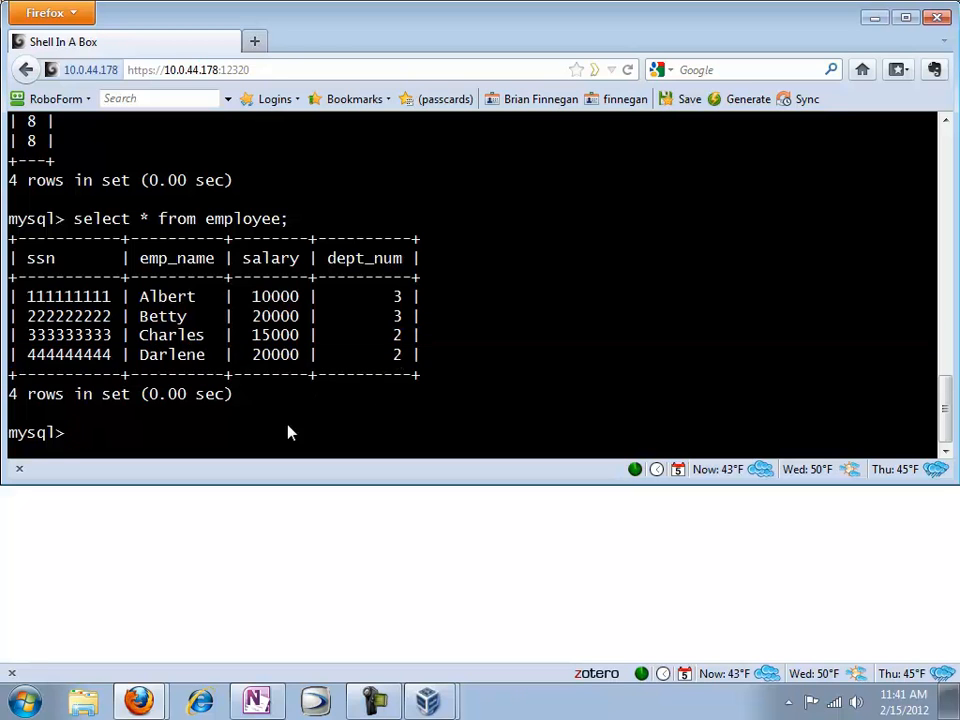
Run select * from department; listing accounting, distribution and marketing with locations.
text(select *)
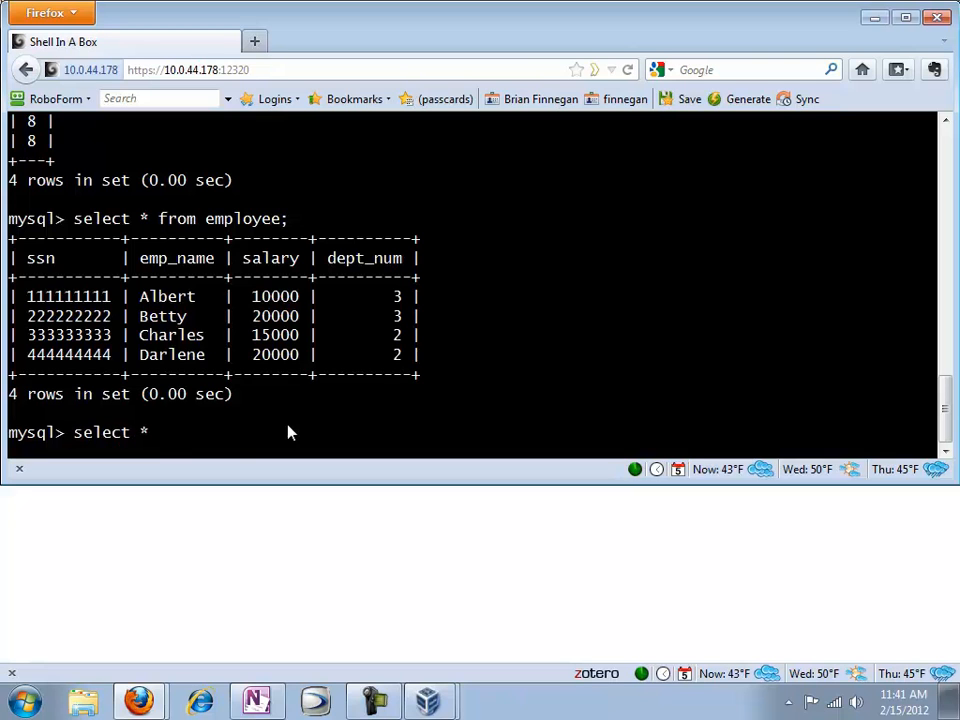
text(from departme)
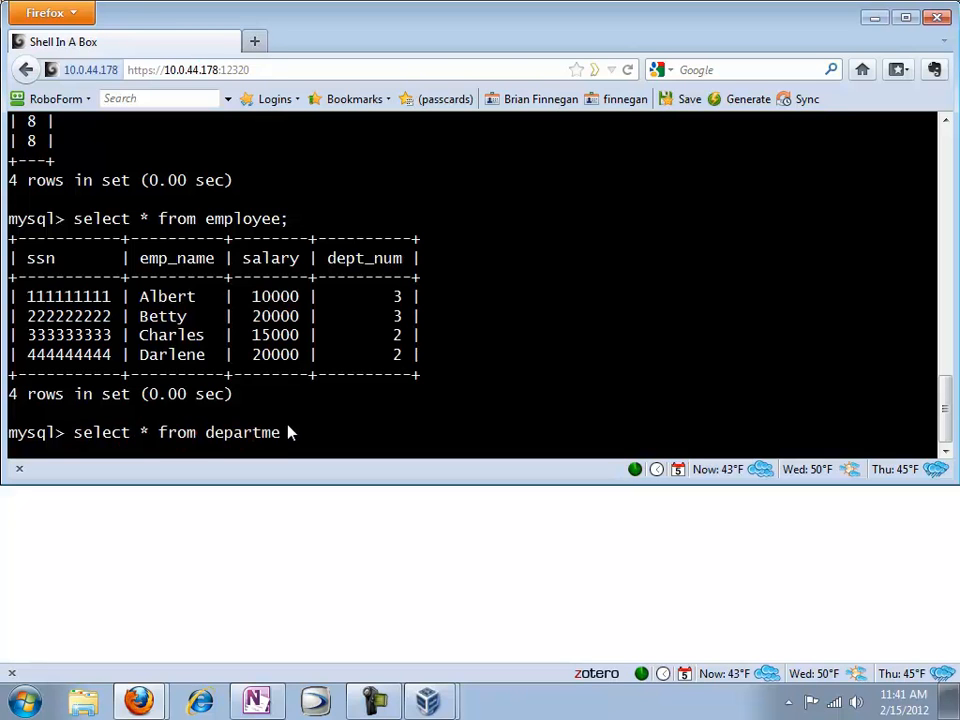
key(Return)
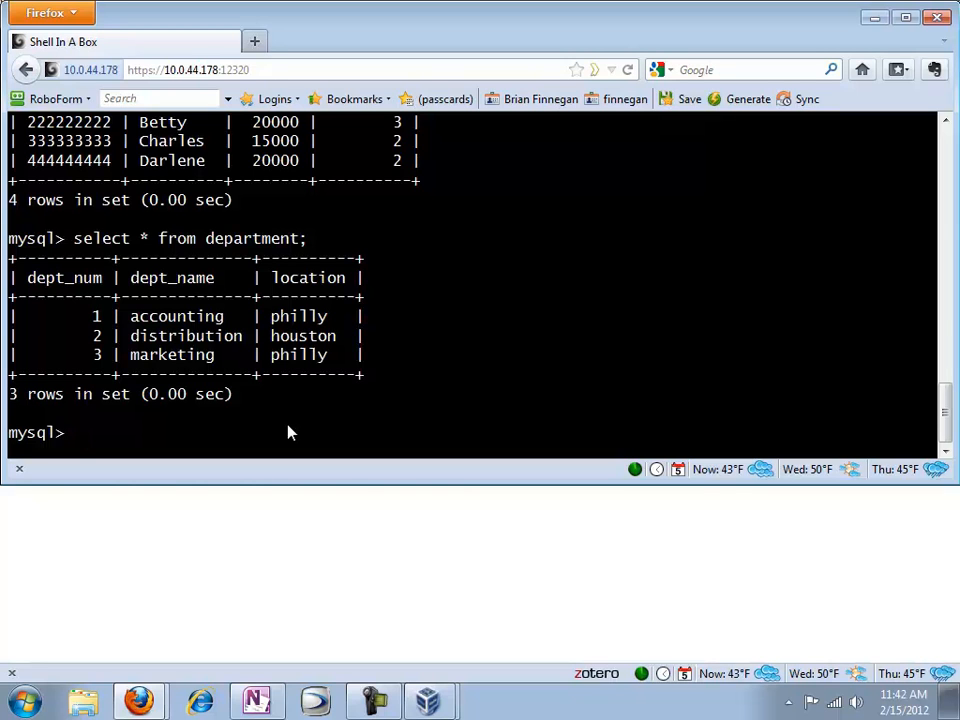
Begin a select with dept_name first, then erase the partial column list.
text(s)
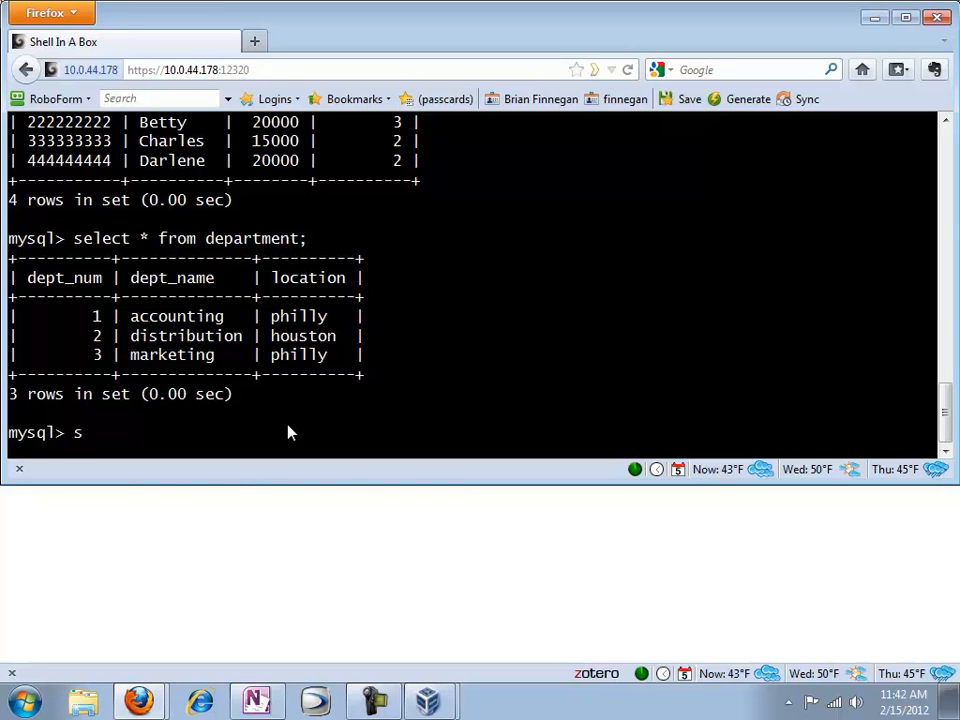
text(elect)
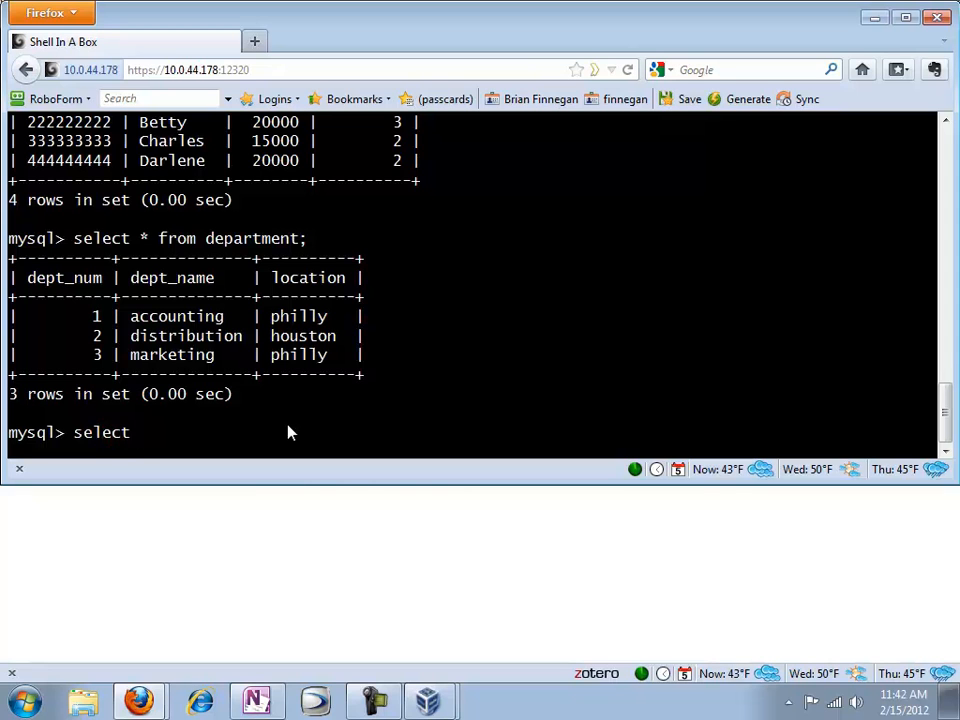
text(d)
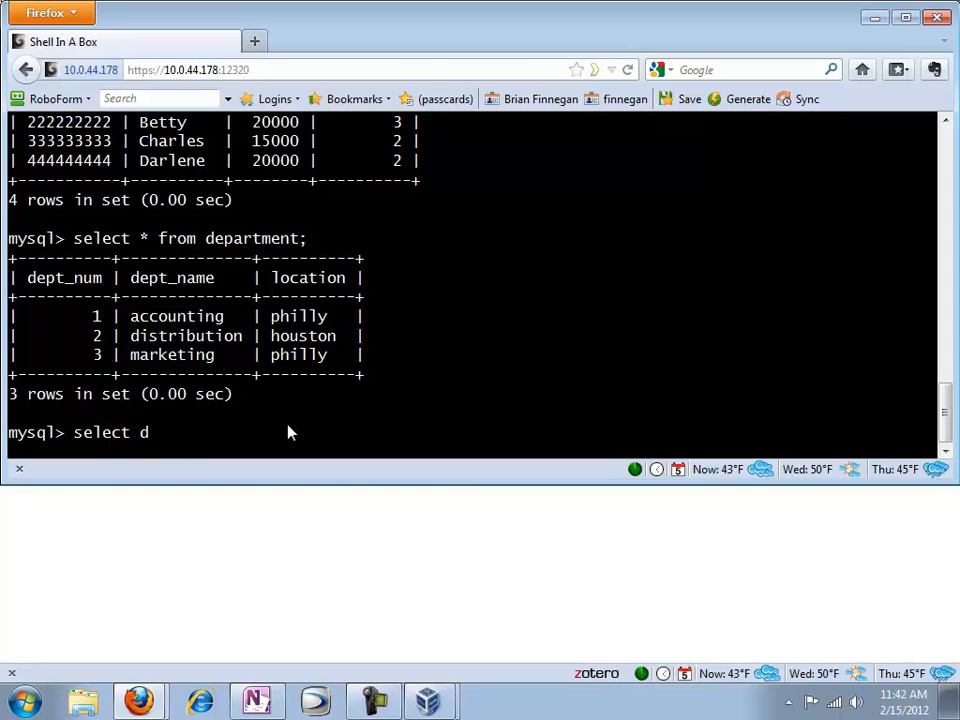
text(epart_)
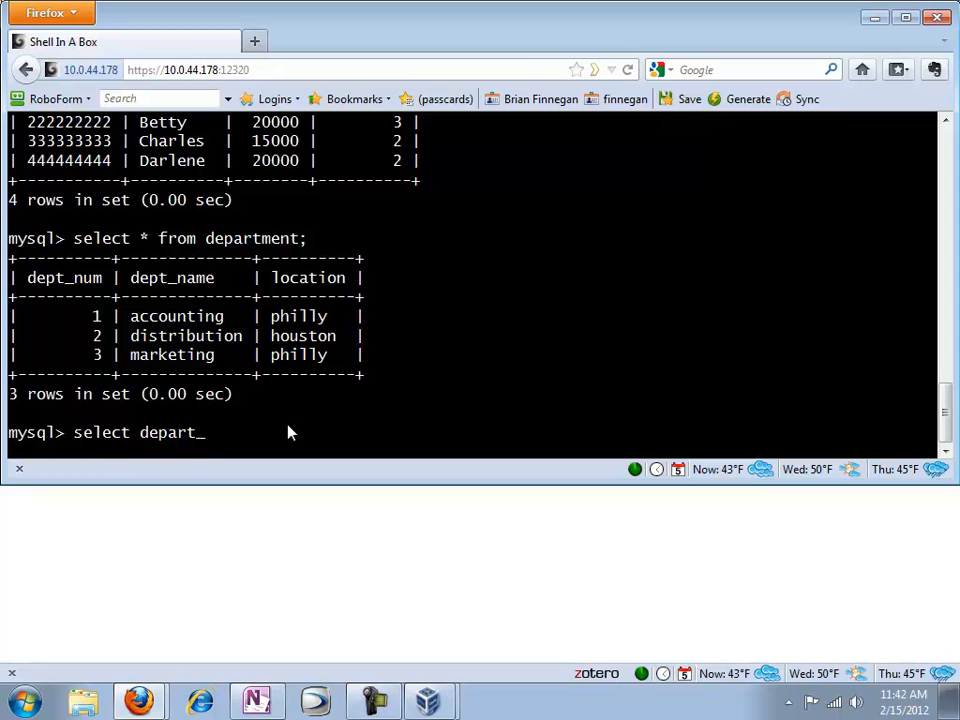
text(dept_n)
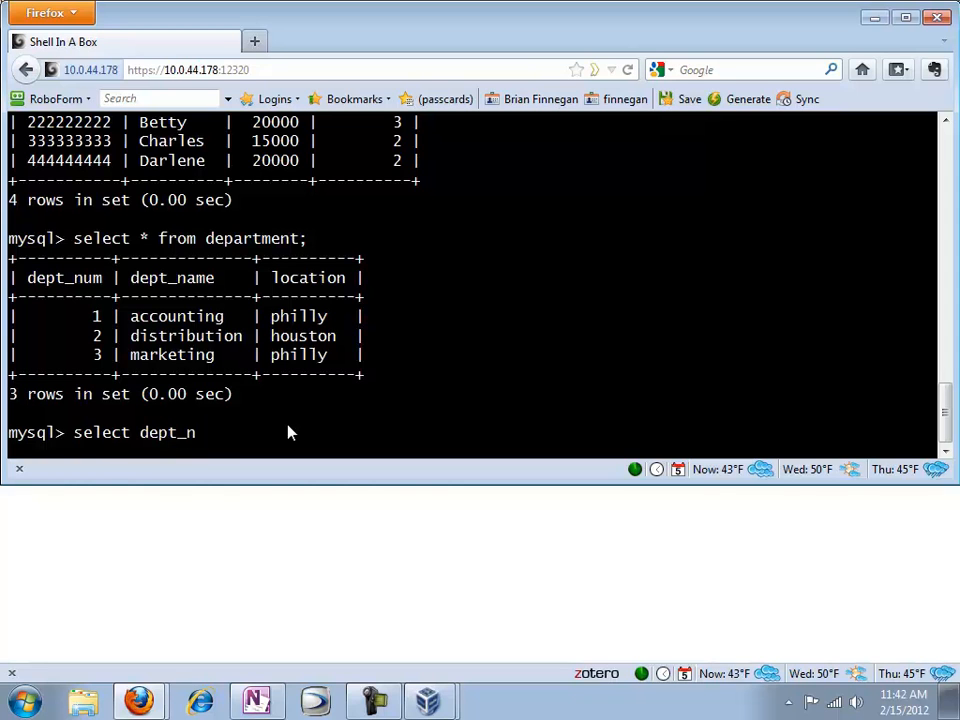
text(ame,)
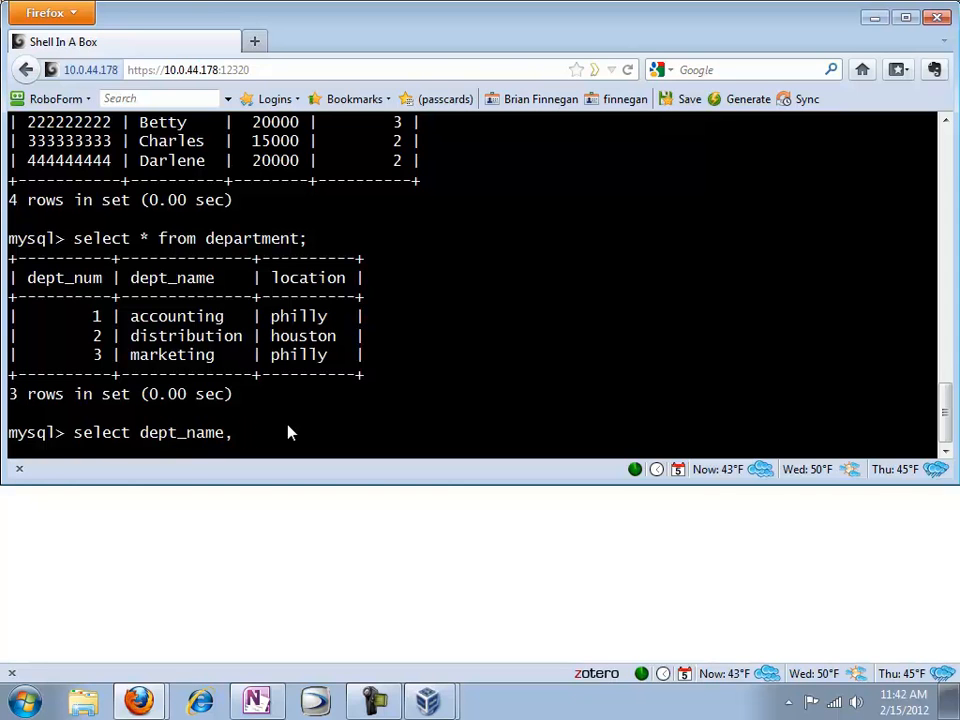
key(BackSpace)
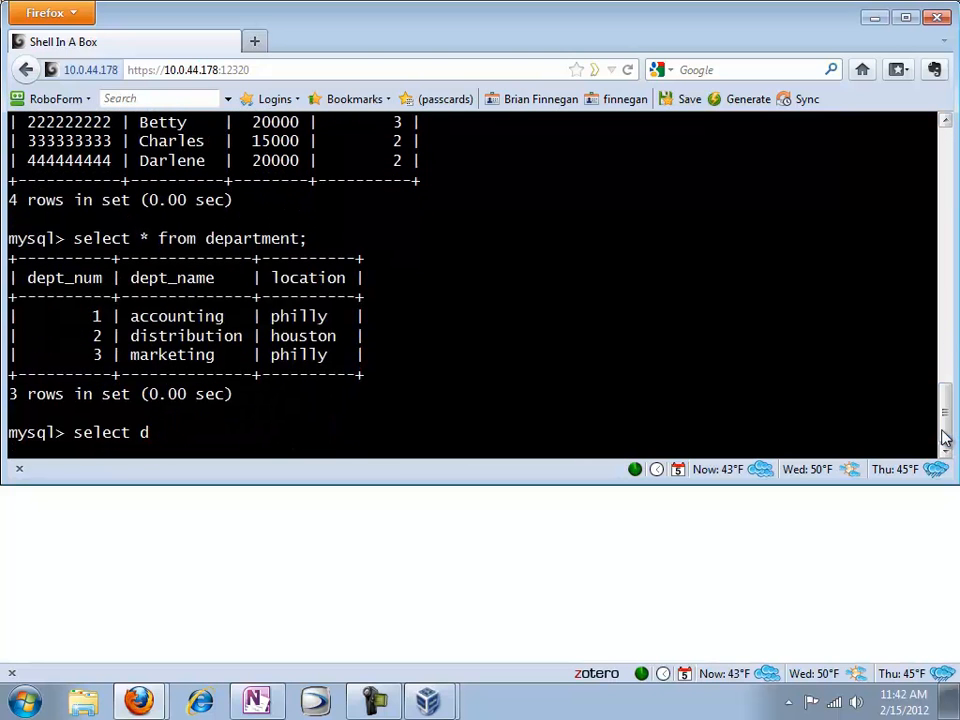
Run select emp_name, dept_name from employee,department; producing 12 name pairings.
text(emp_name)
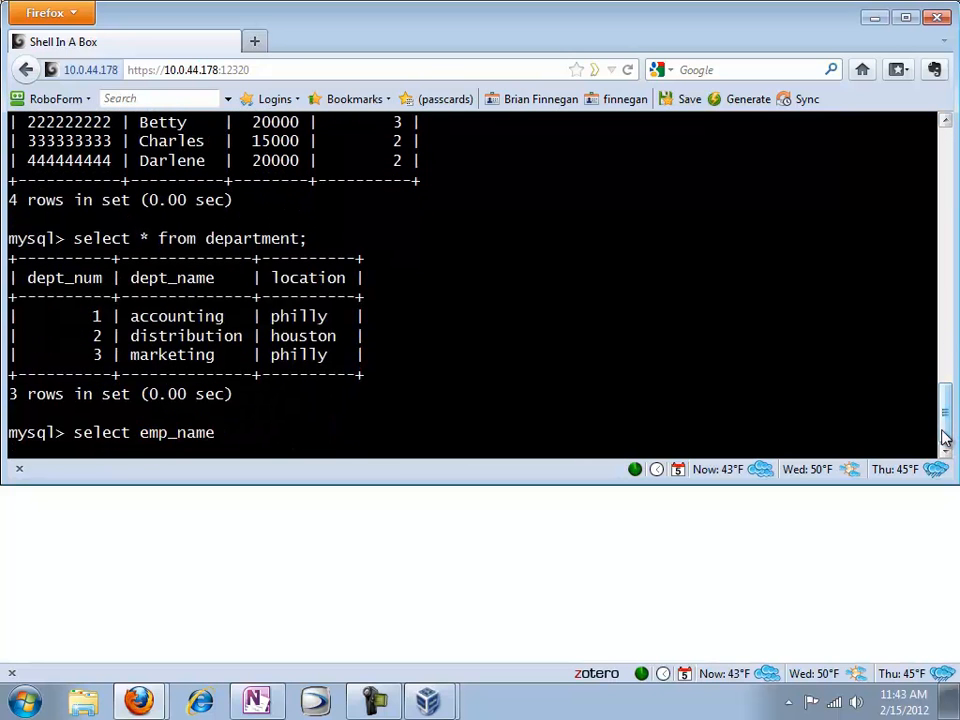
text(, dept)
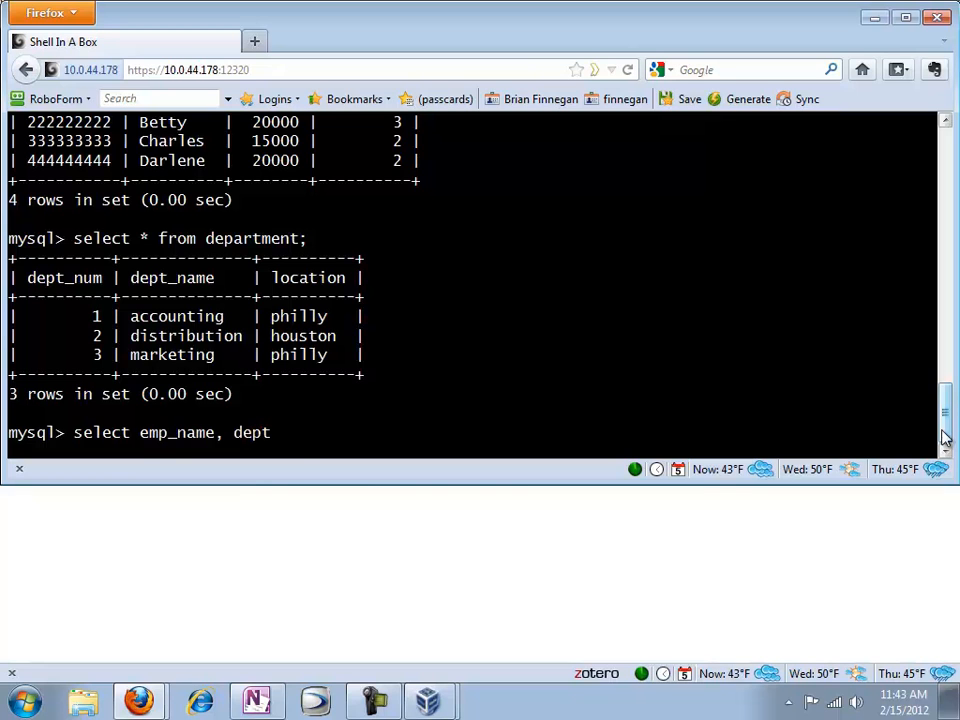
text(_name from)
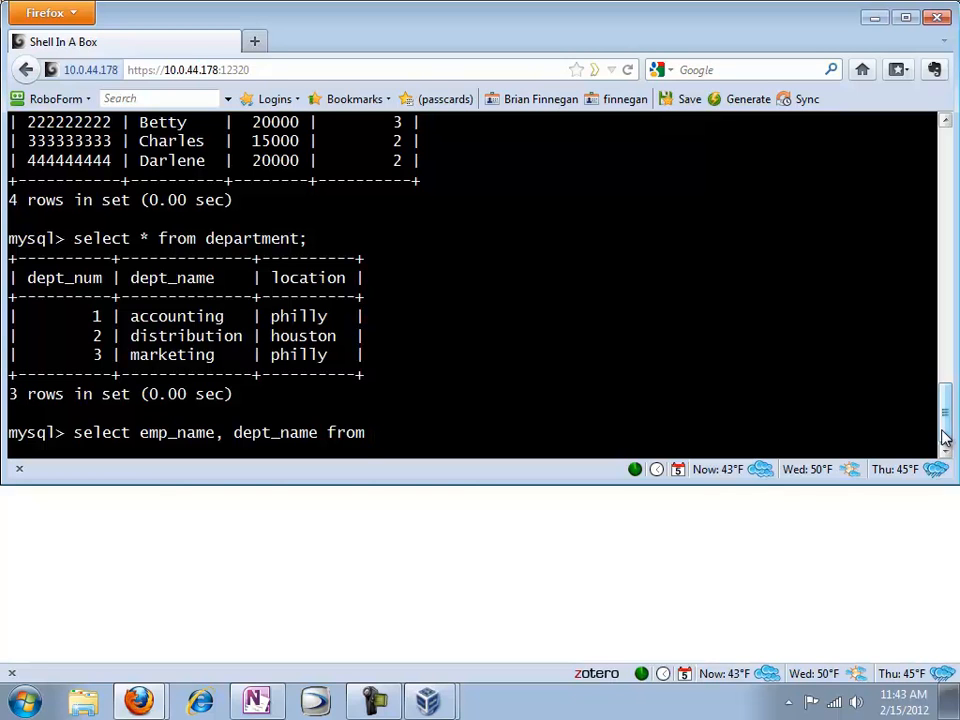
text(emplo)
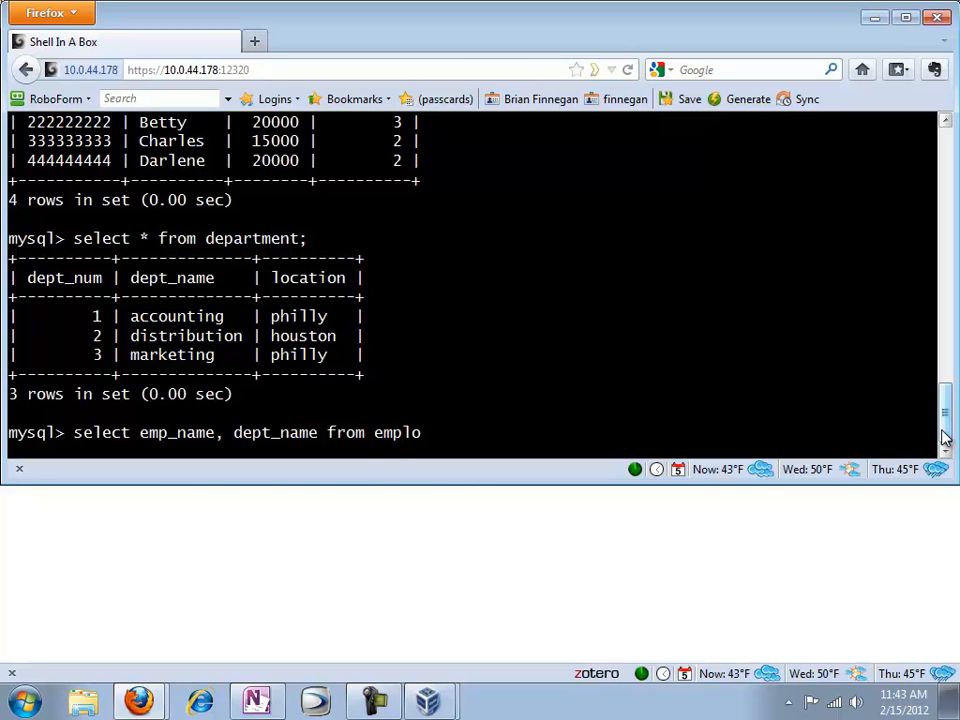
text(yee,)
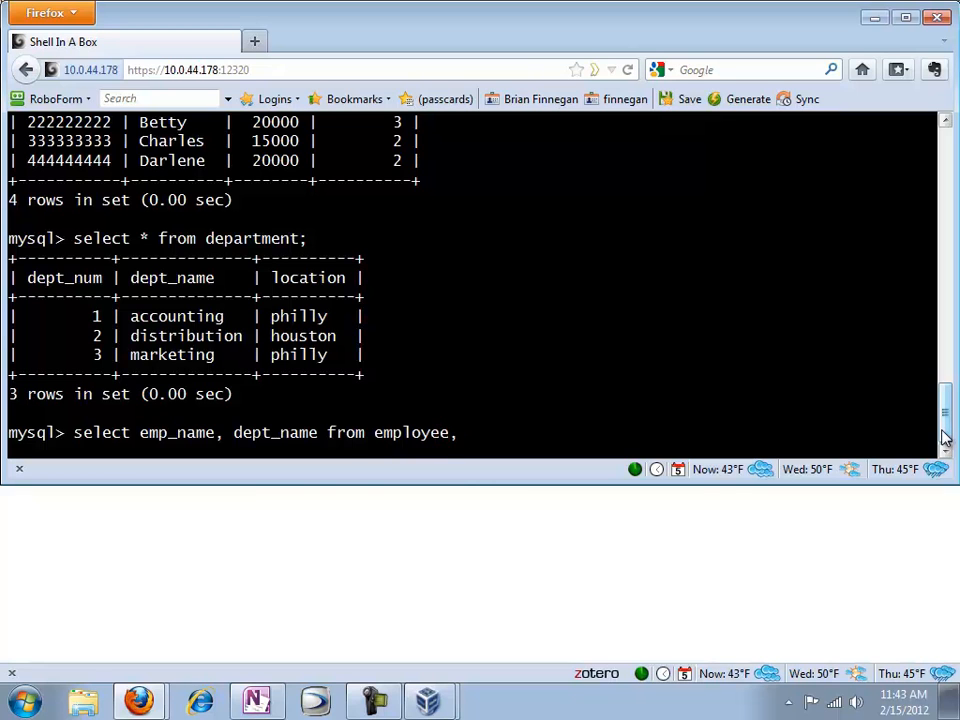
text(depart)
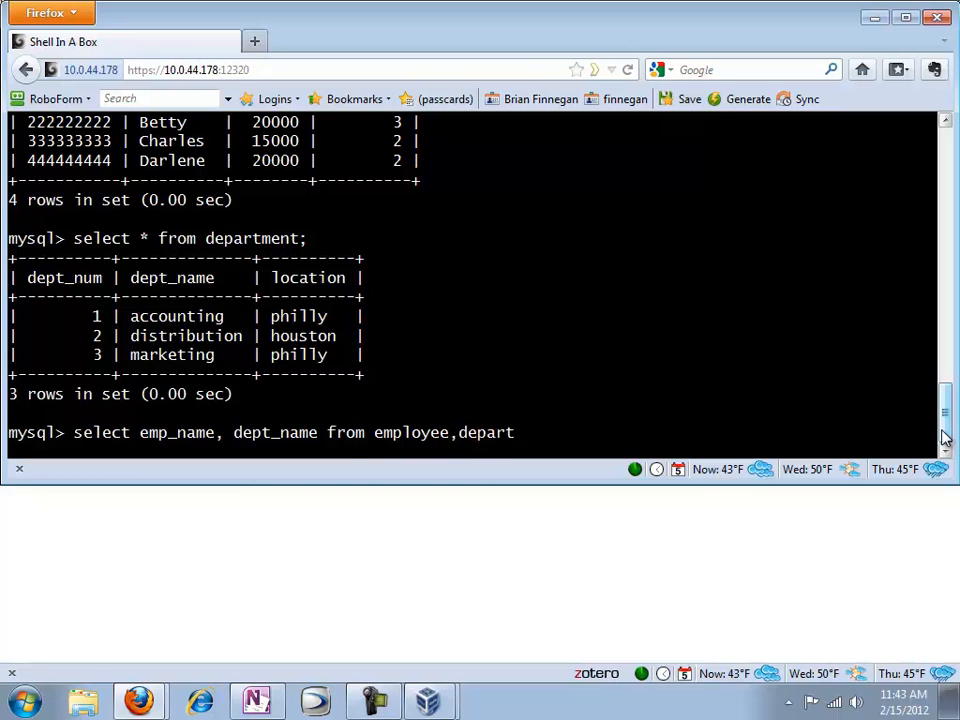
text(ment)
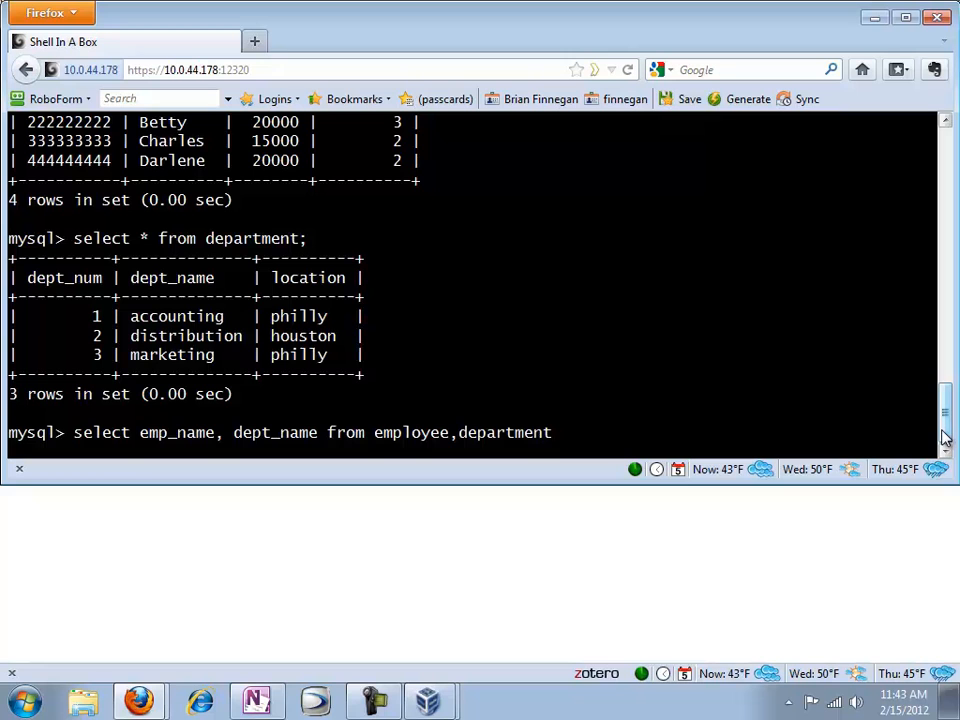
text(;)
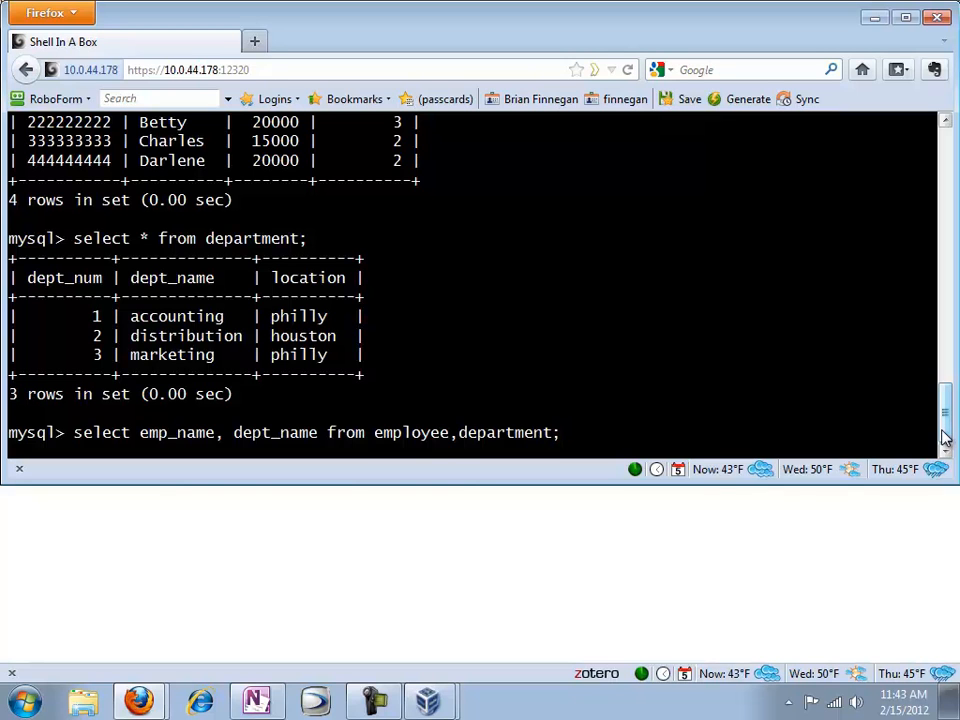
key(Return)
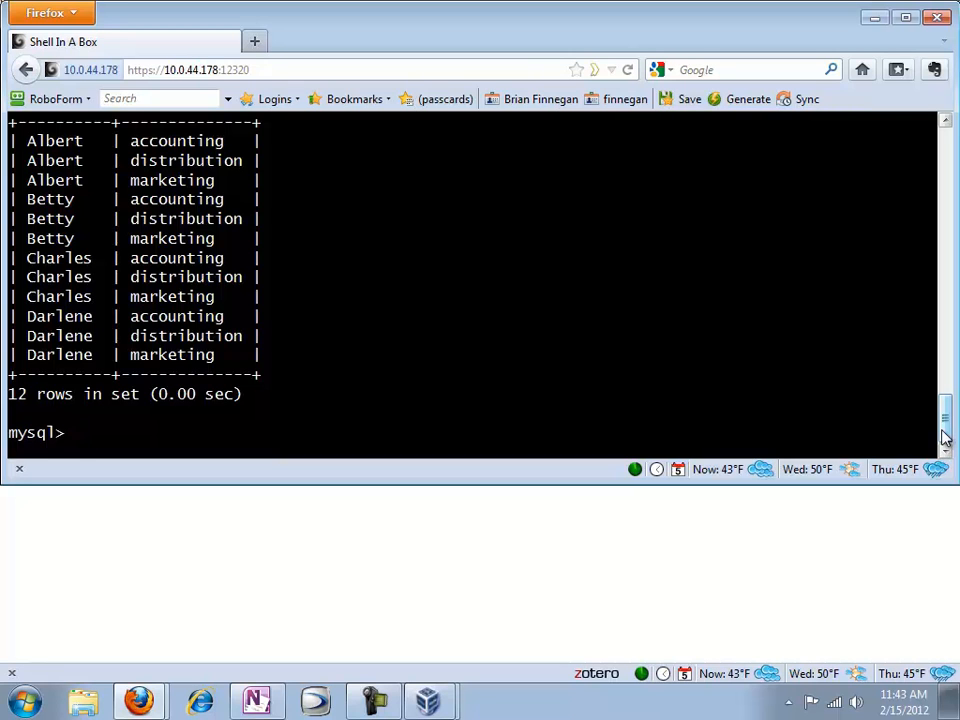
text(select emp_name, dept_name from employee,department;)
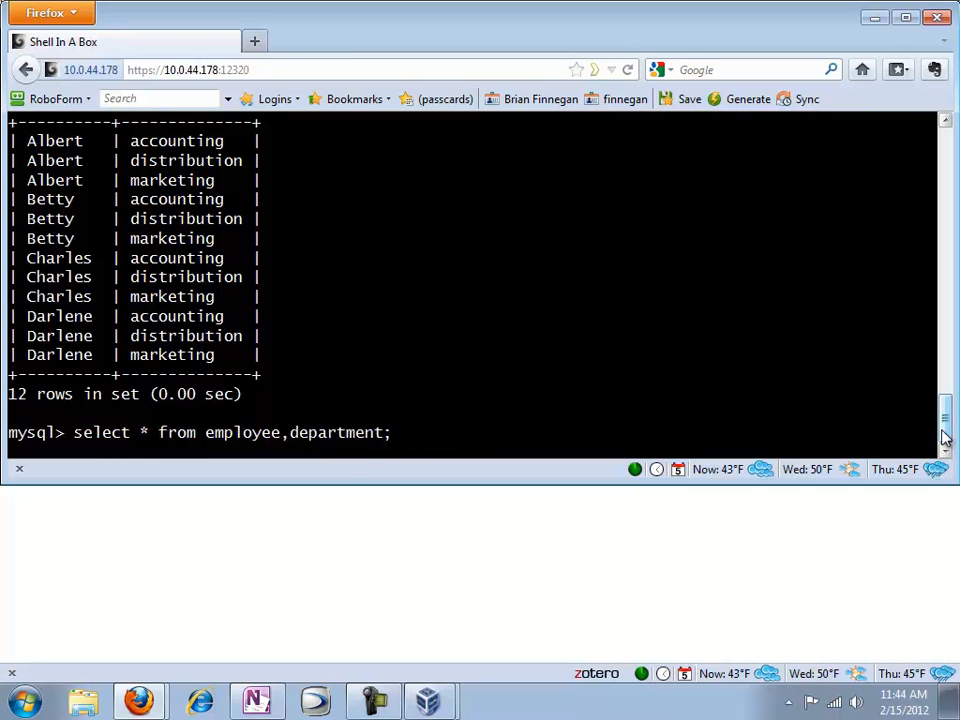
Run select * from employee,department; and highlight matching dept_num values in the 12 rows.
key(Return)
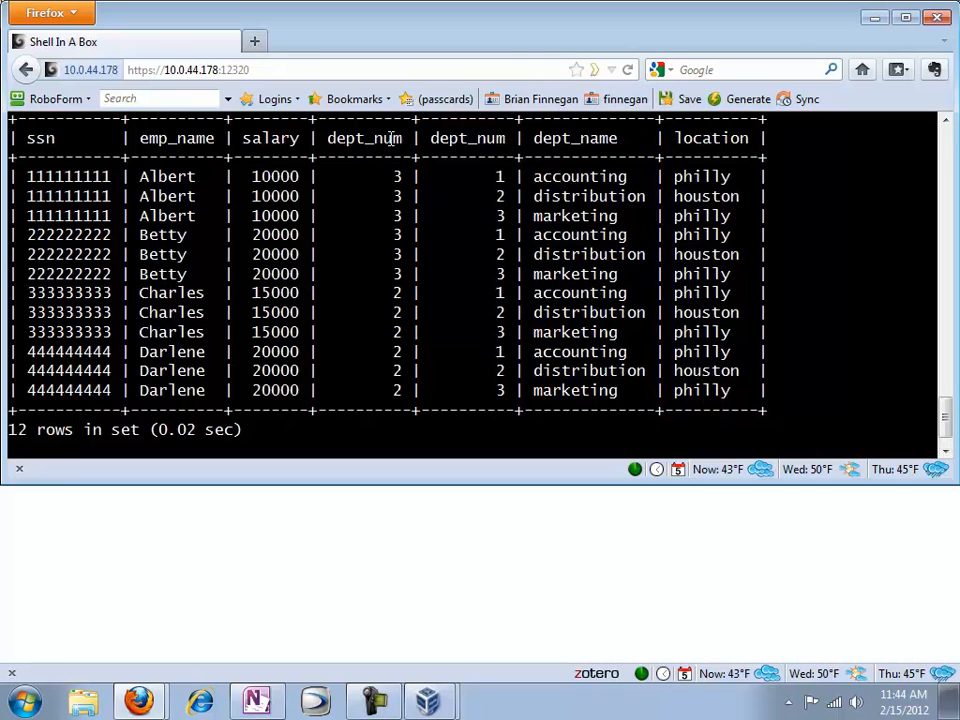
double_click(364, 138)
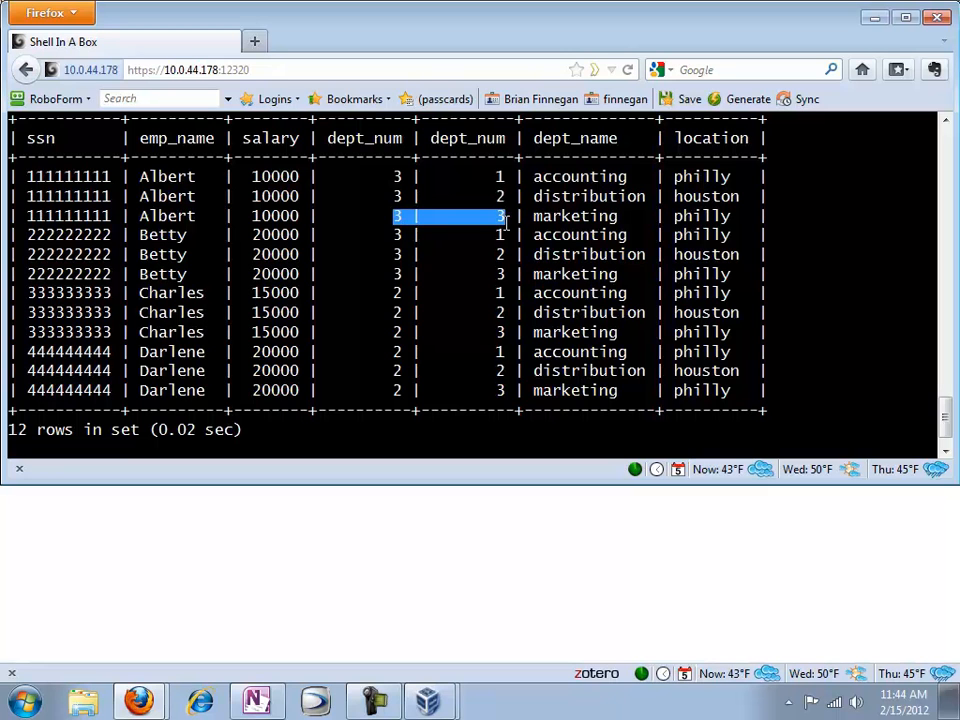
mouse_move(910, 394)
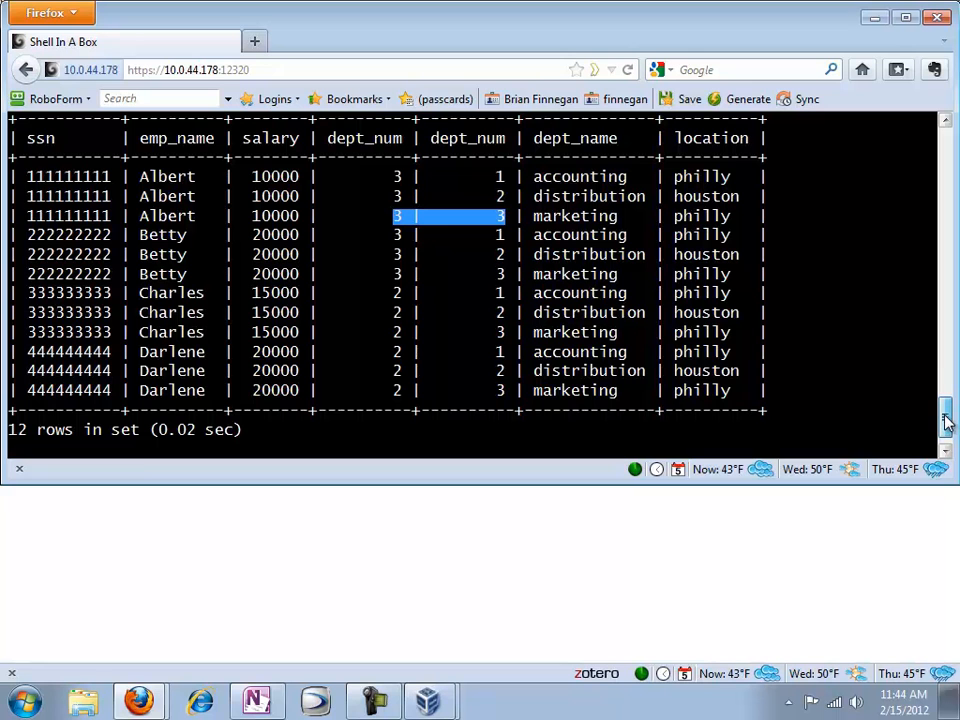
scroll(down, 3)
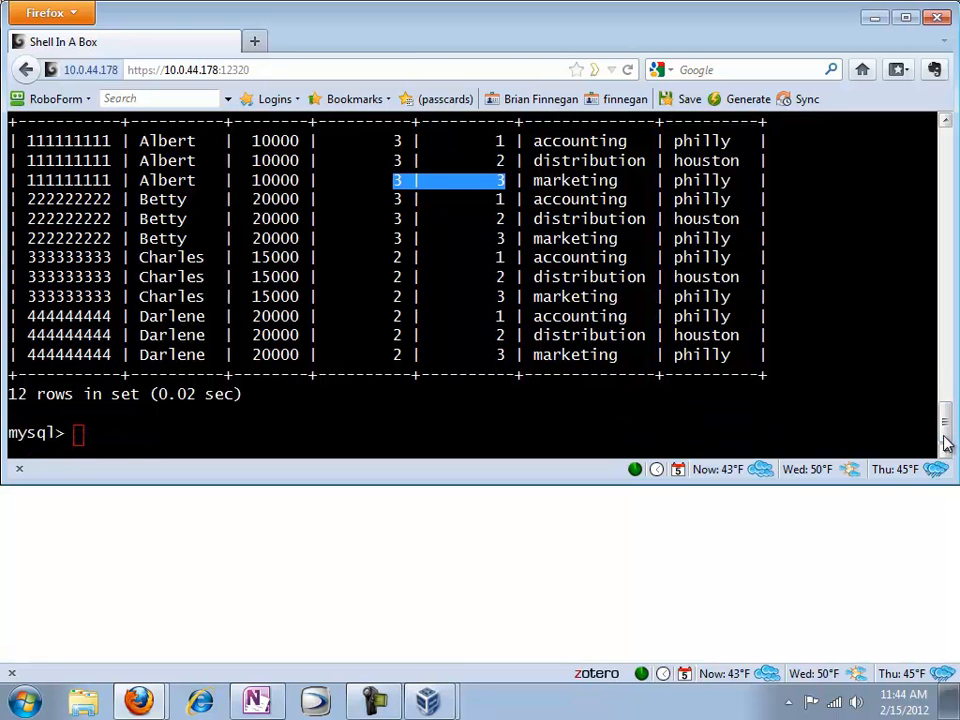
scroll(up, 3)
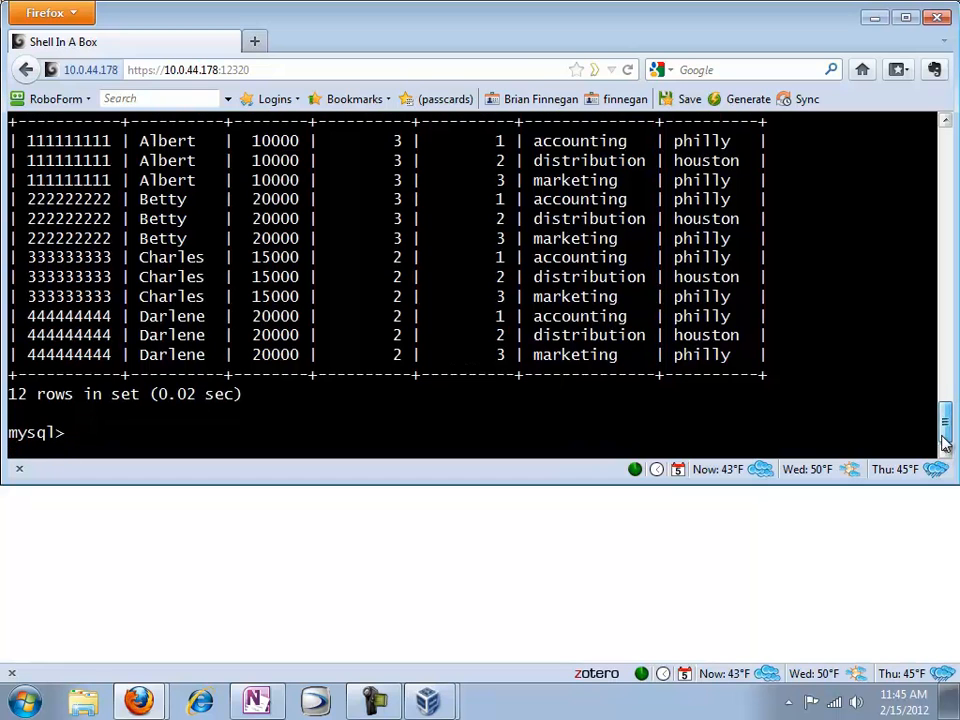
Extend the query with where employee.dept_num =.
text(select * from employee,department;)
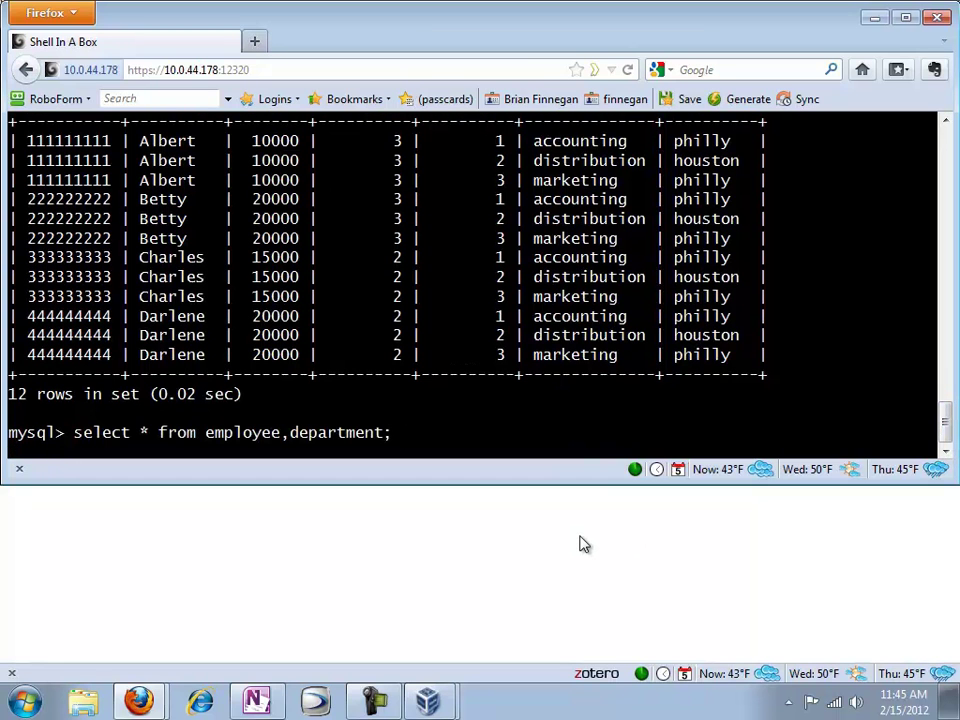
key(BackSpace)
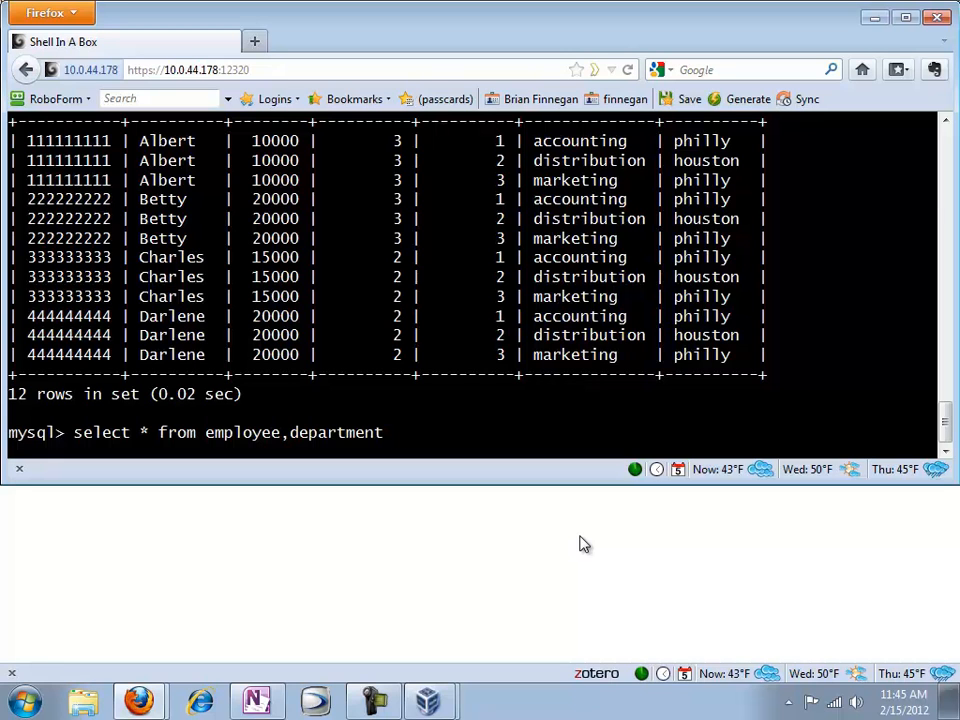
text(where)
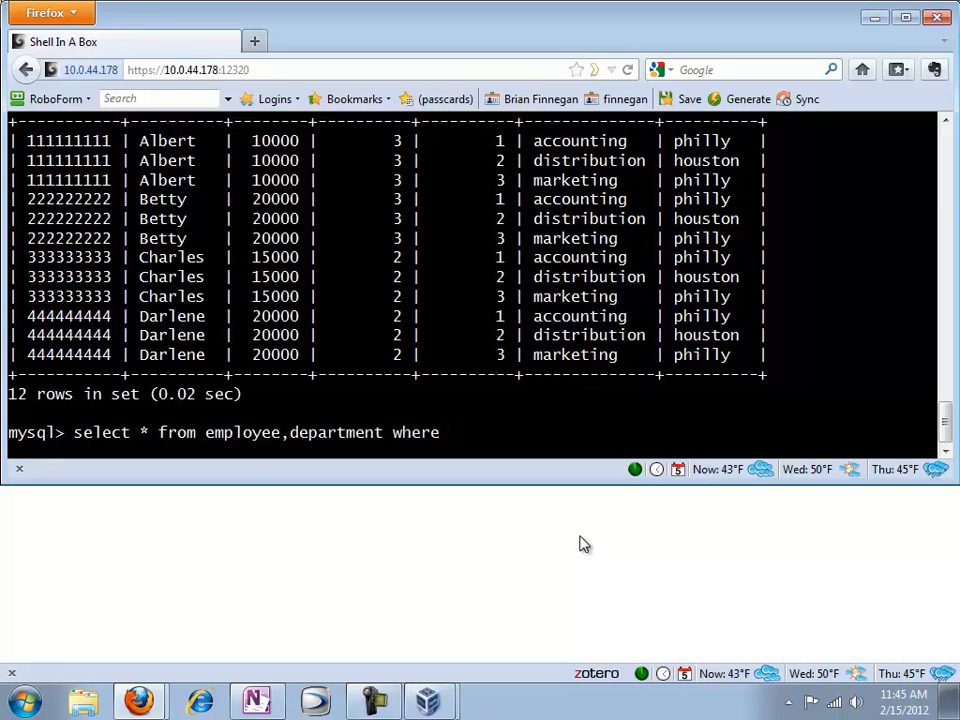
text(employee)
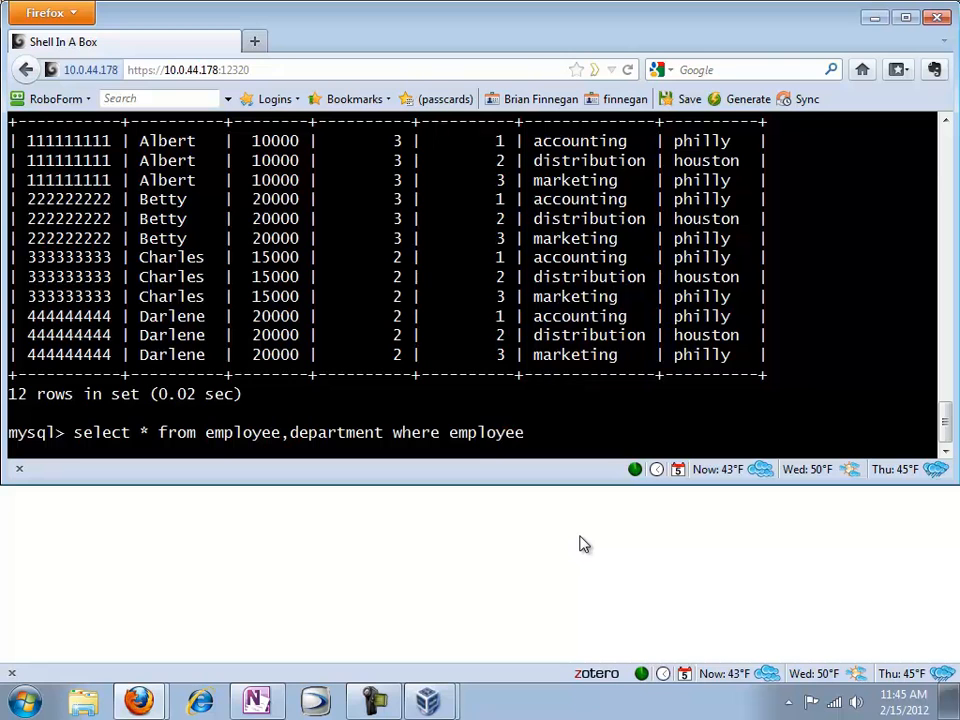
text(.dept)
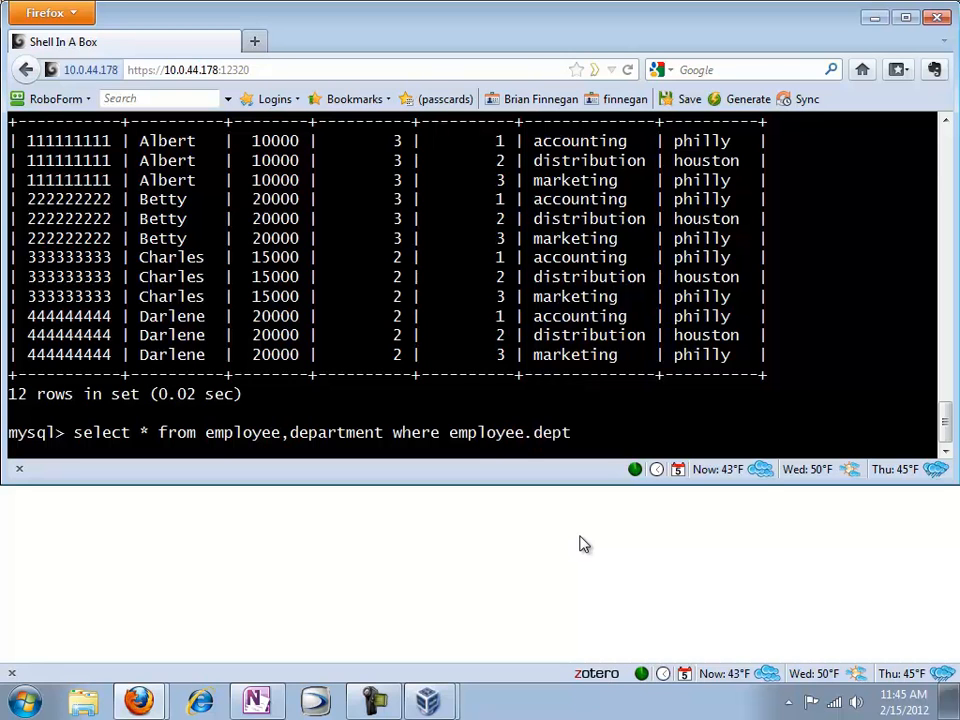
text(_num)
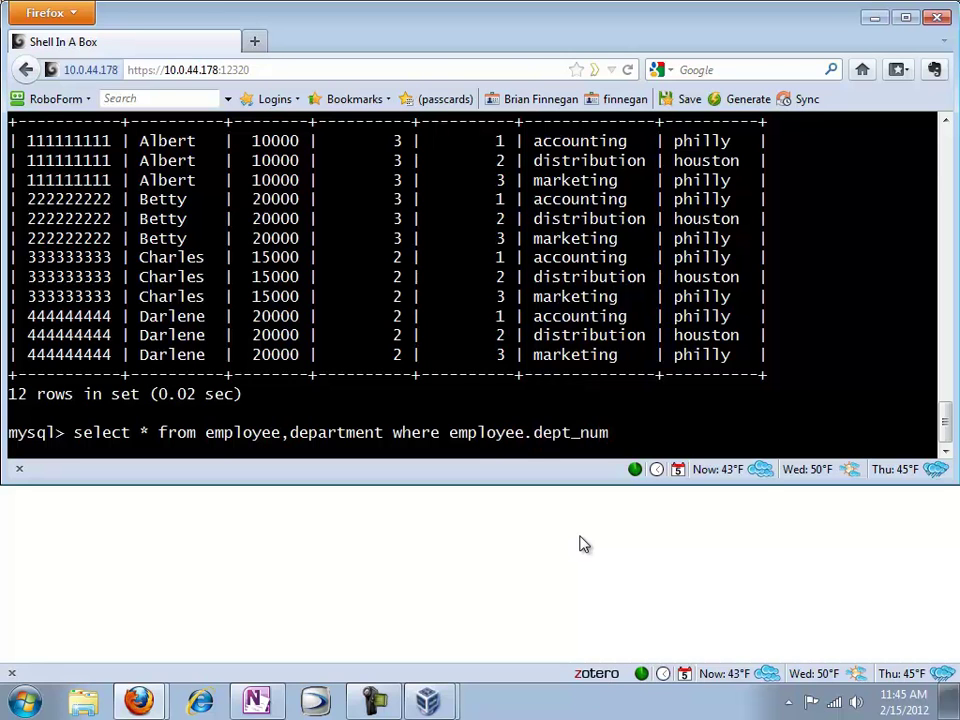
text(=)
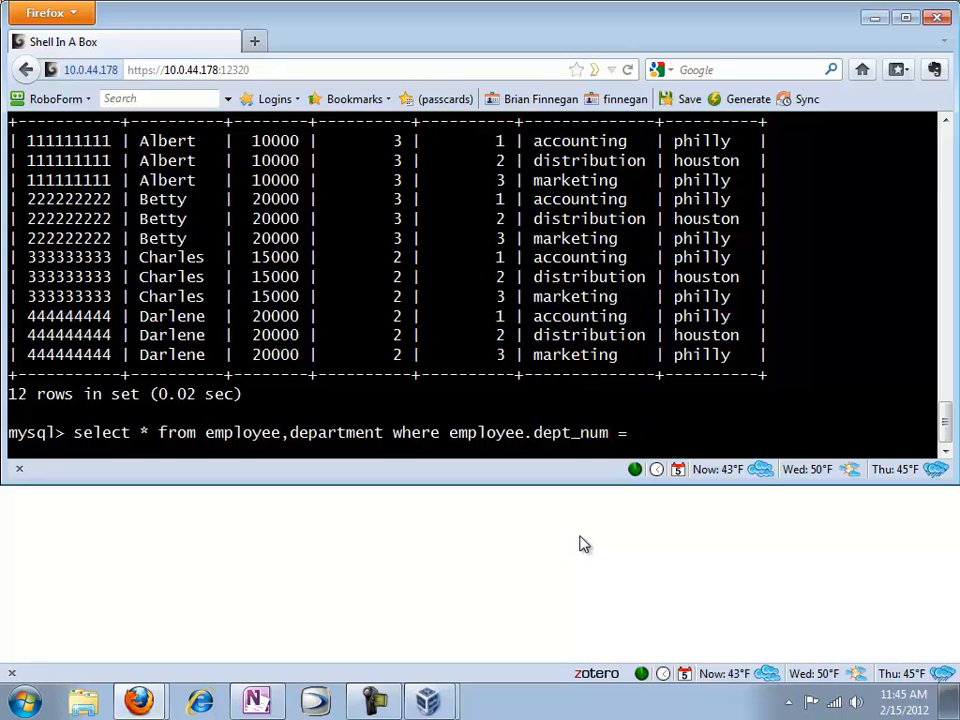
Complete department.dept_num; and run the join returning four matched rows.
text(department)
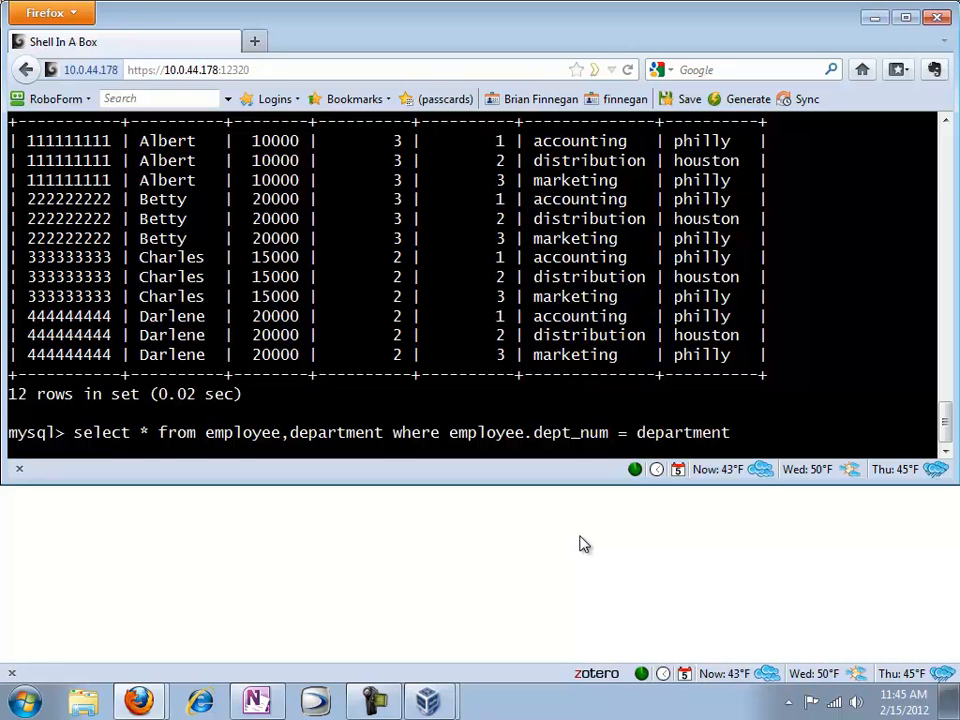
text(.dept_)
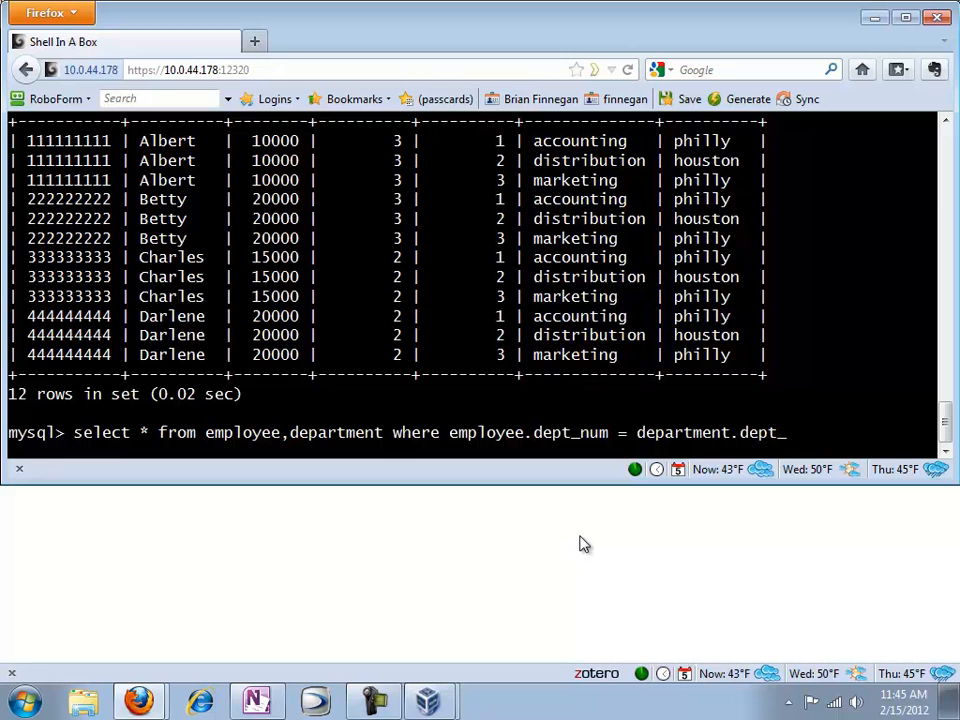
text(num)
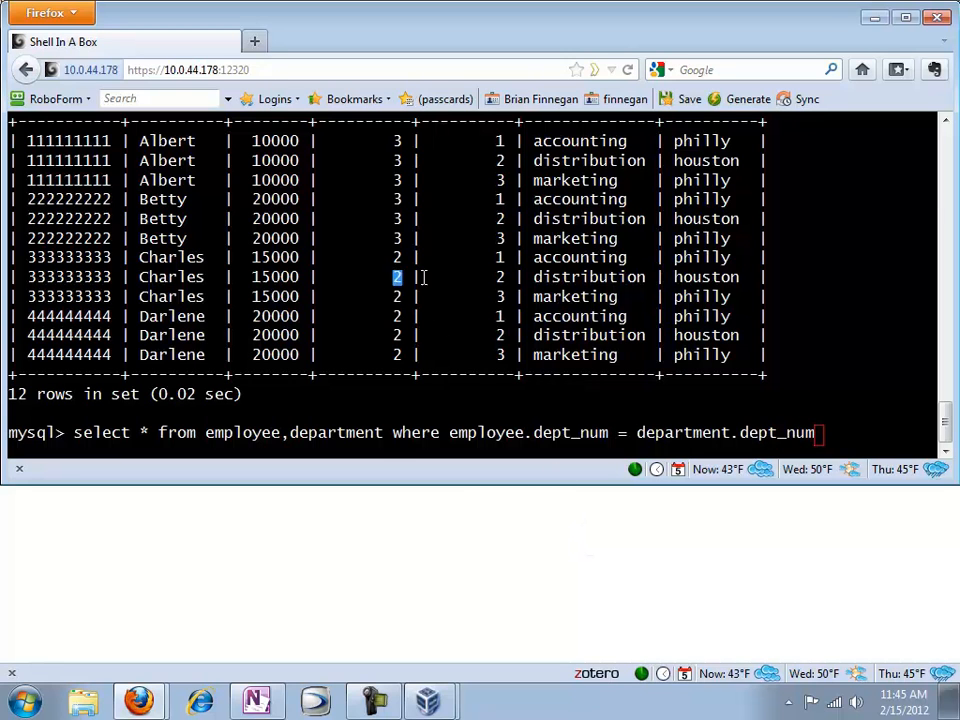
drag(396, 276, 500, 276)
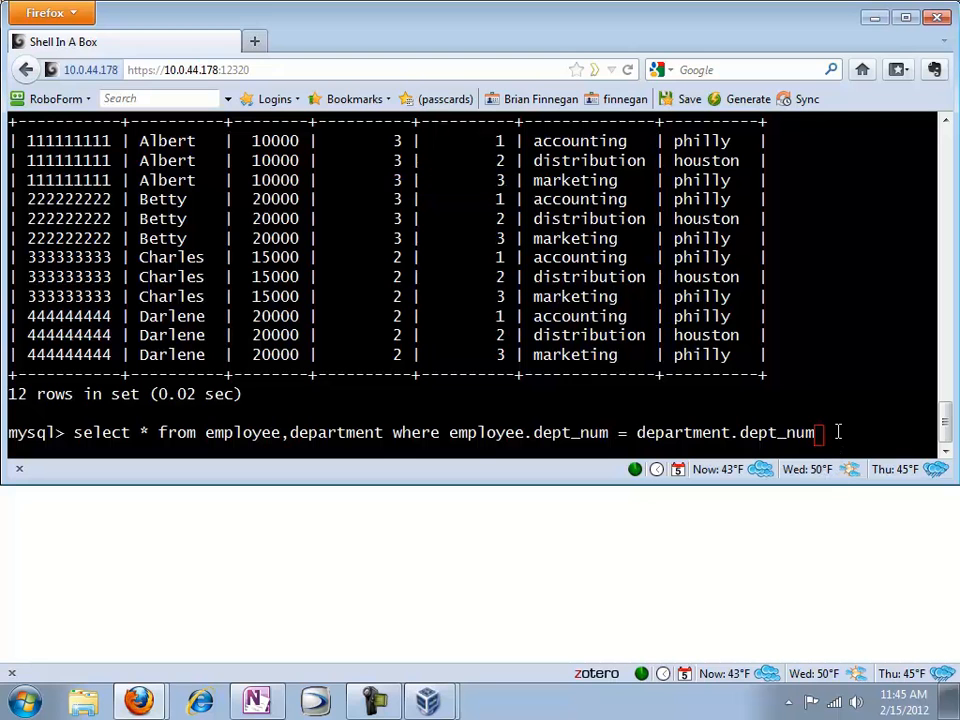
text(;)
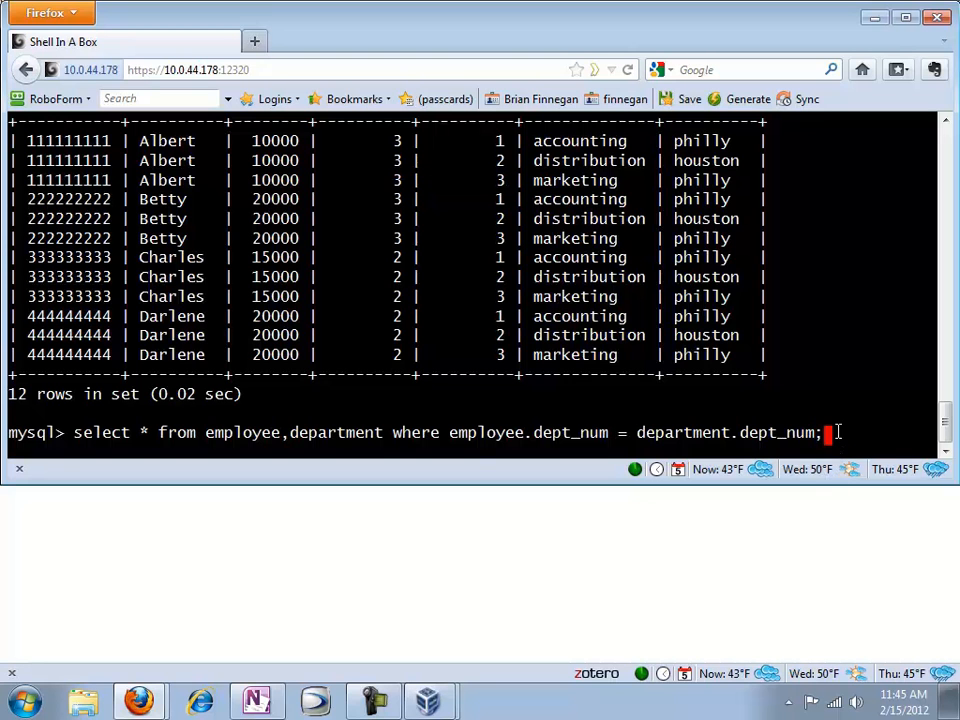
key(Return)
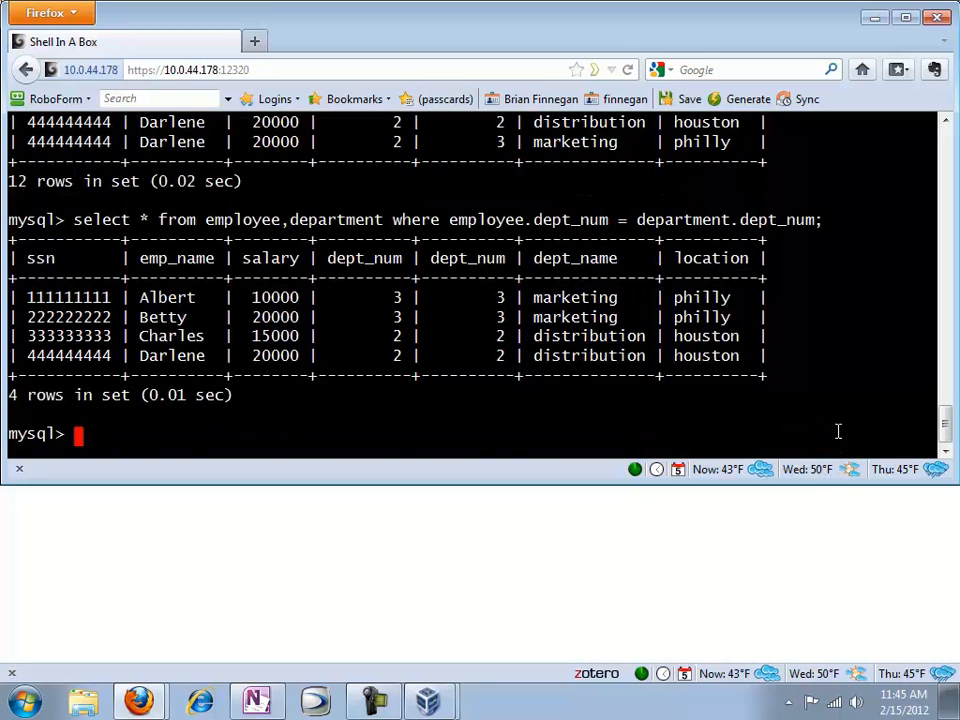
mouse_move(348, 296)
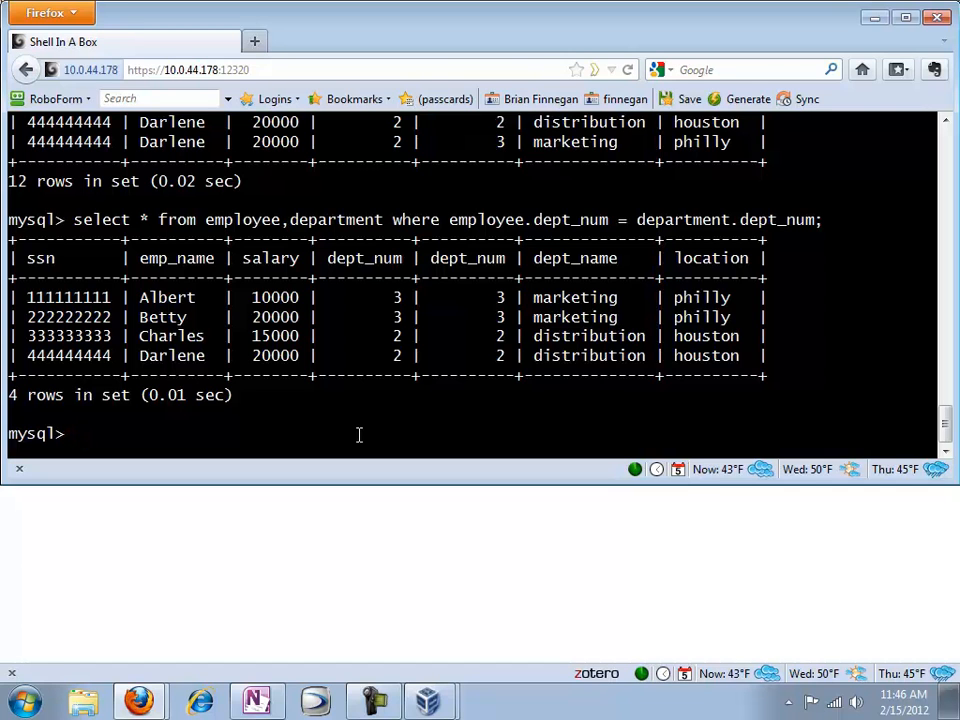
mouse_move(396, 272)
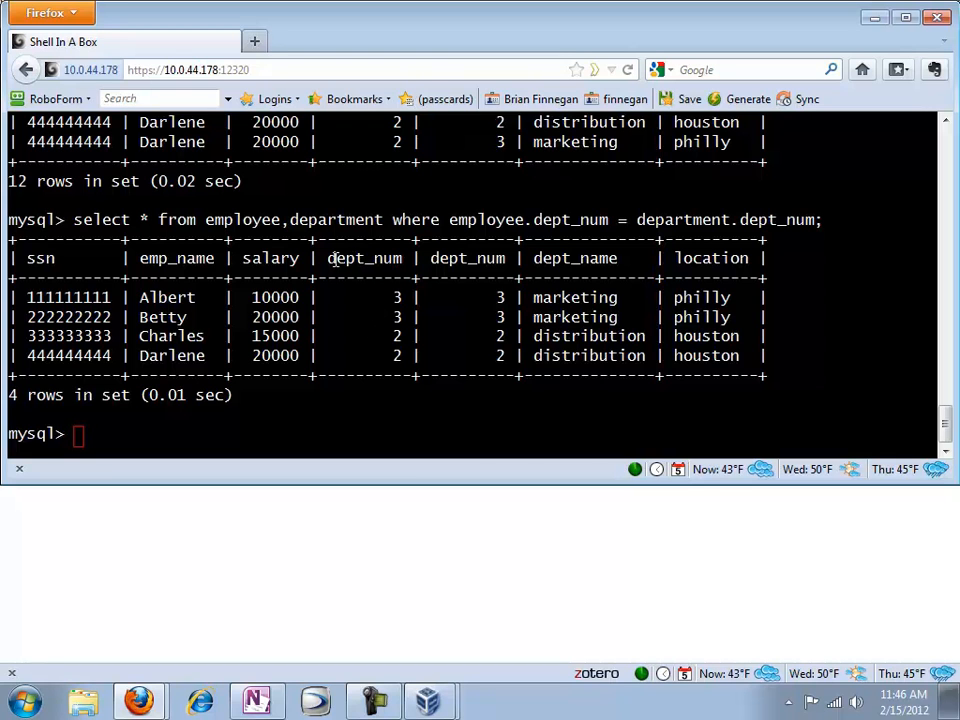
Run the join with unqualified dept_num = dept_num and get ERROR 1052 ambiguous column.
double_click(364, 258)
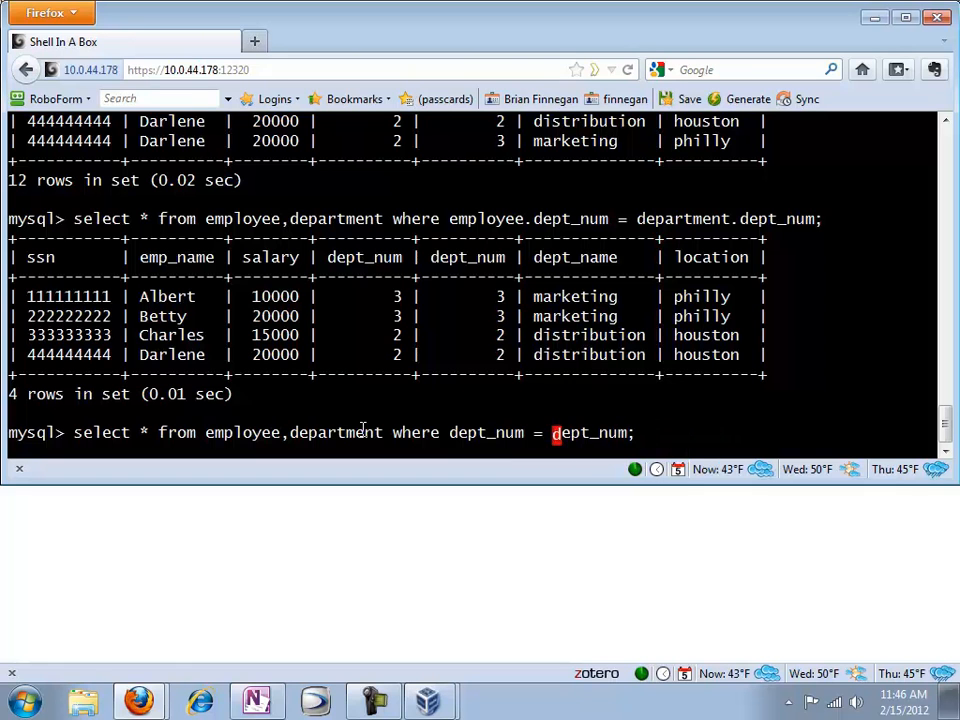
key(Return)
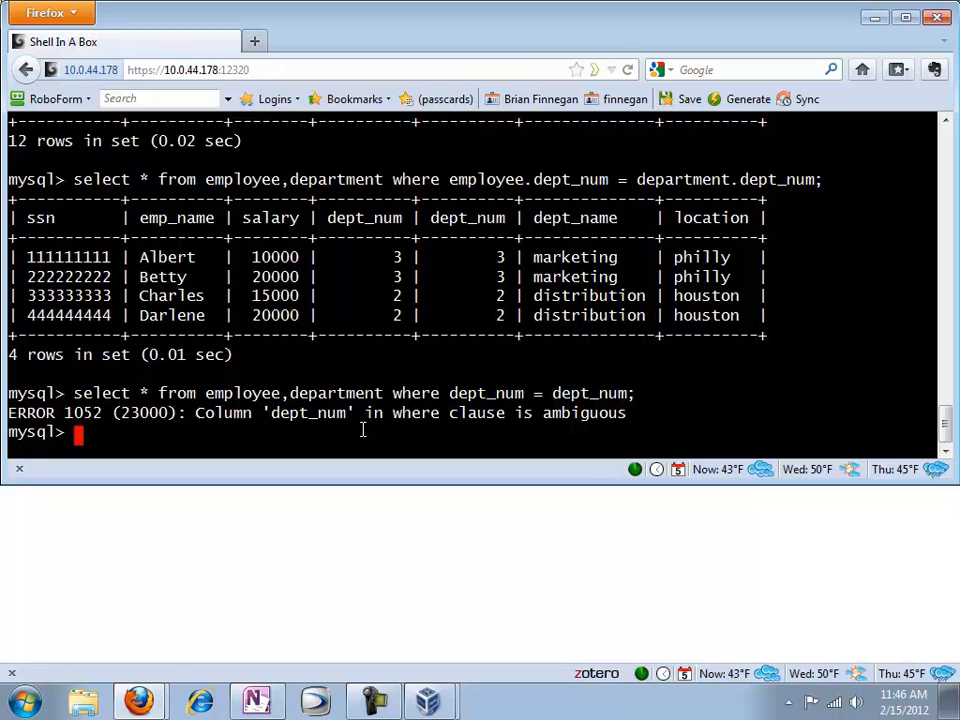
Redraft the join condition as employee.dept_num = department.dept_num at the prompt.
text(select * from employee,department where employee.dept_num = department.dept_num;)
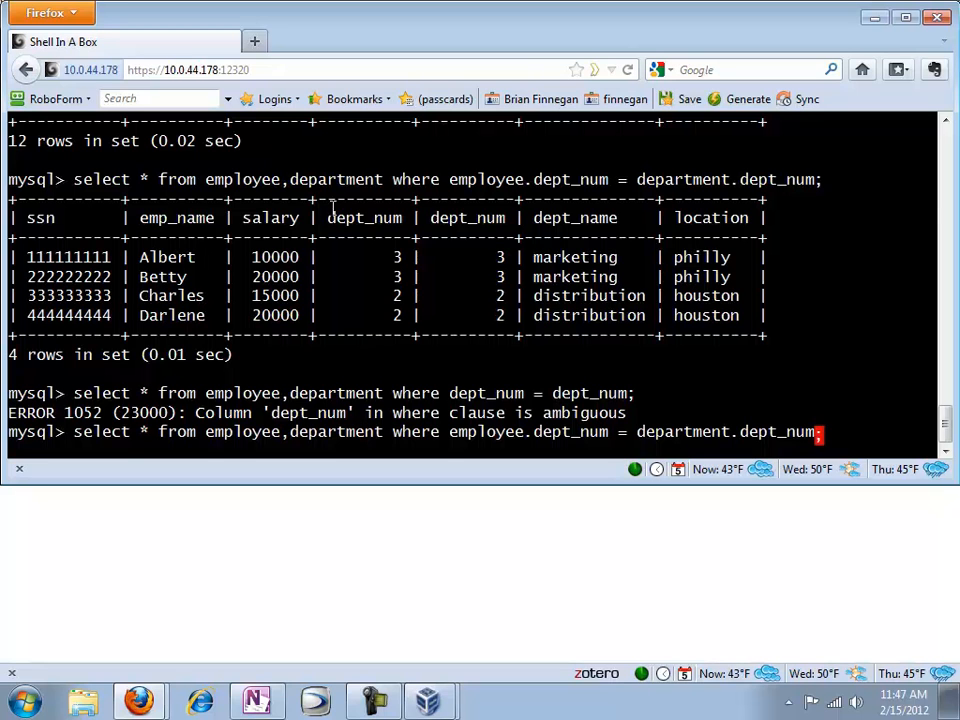
double_click(364, 218)
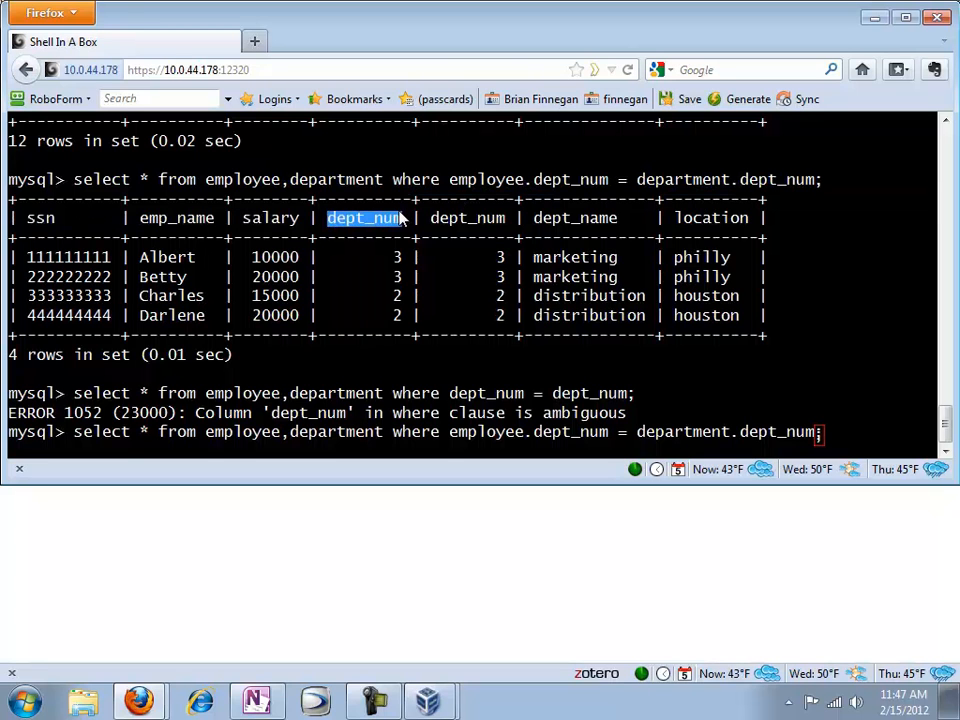